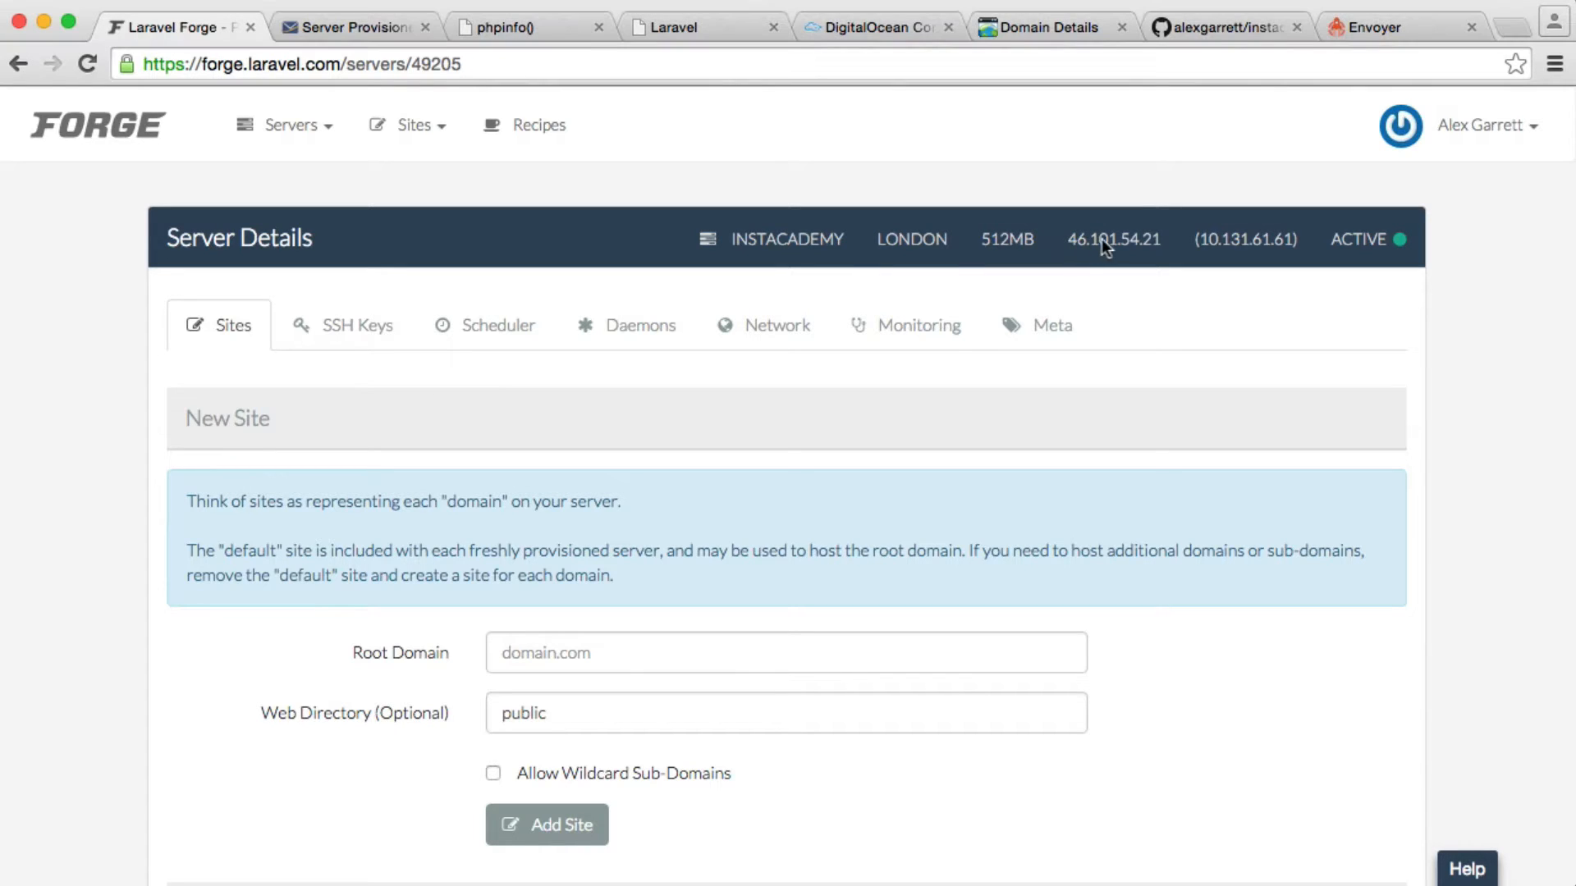
Copy the server's IP, review the Server Provisioned email, and start an ssh forge command
double_click(1113, 240)
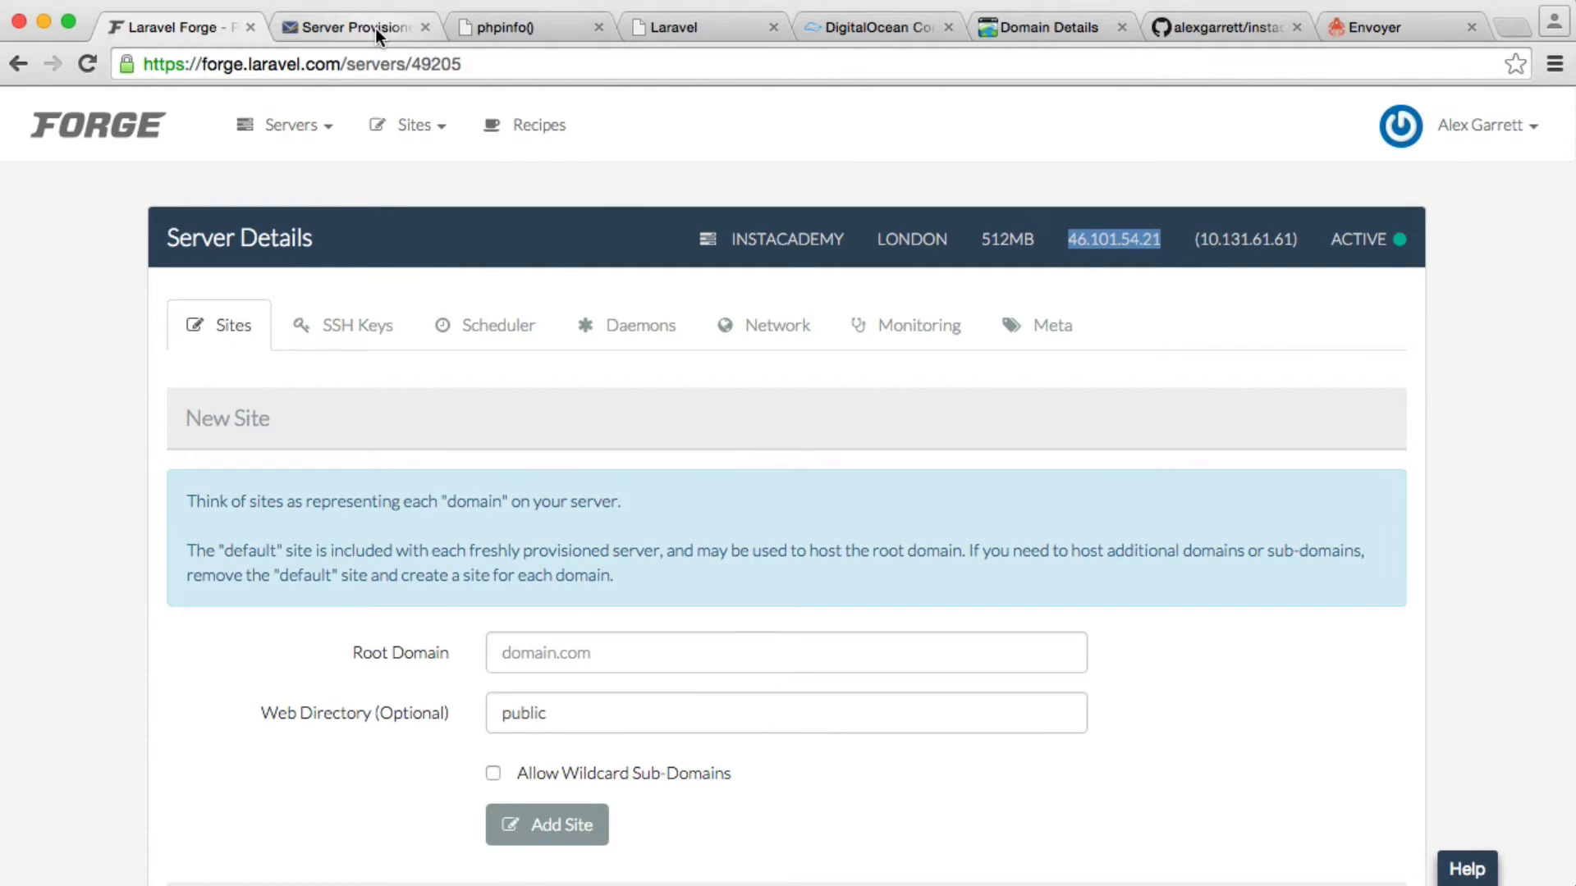
click(351, 28)
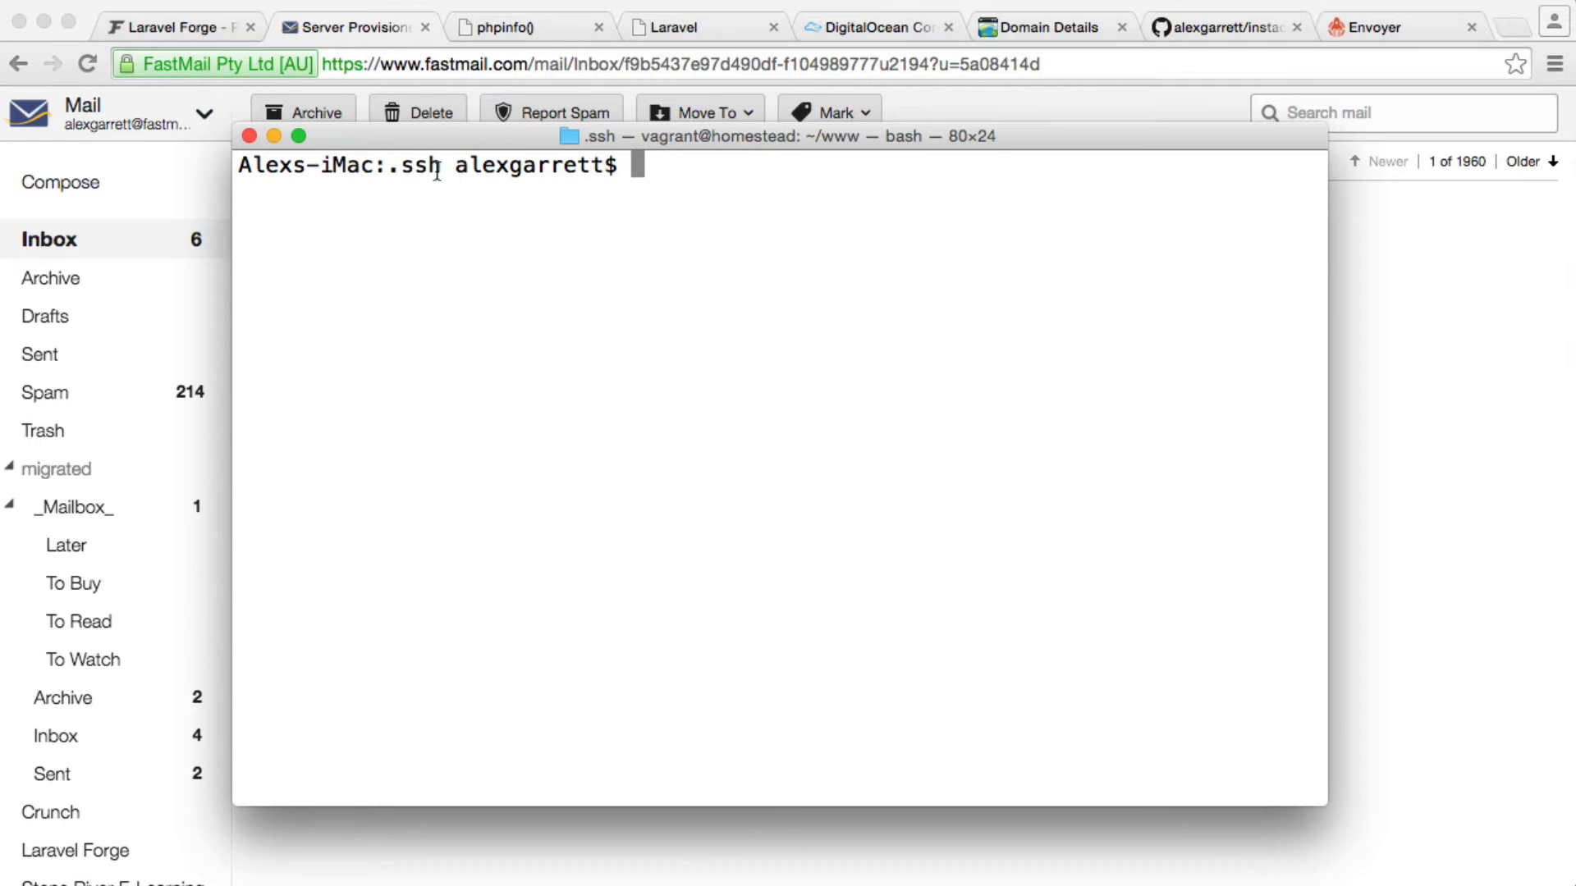
mouse_move(767, 305)
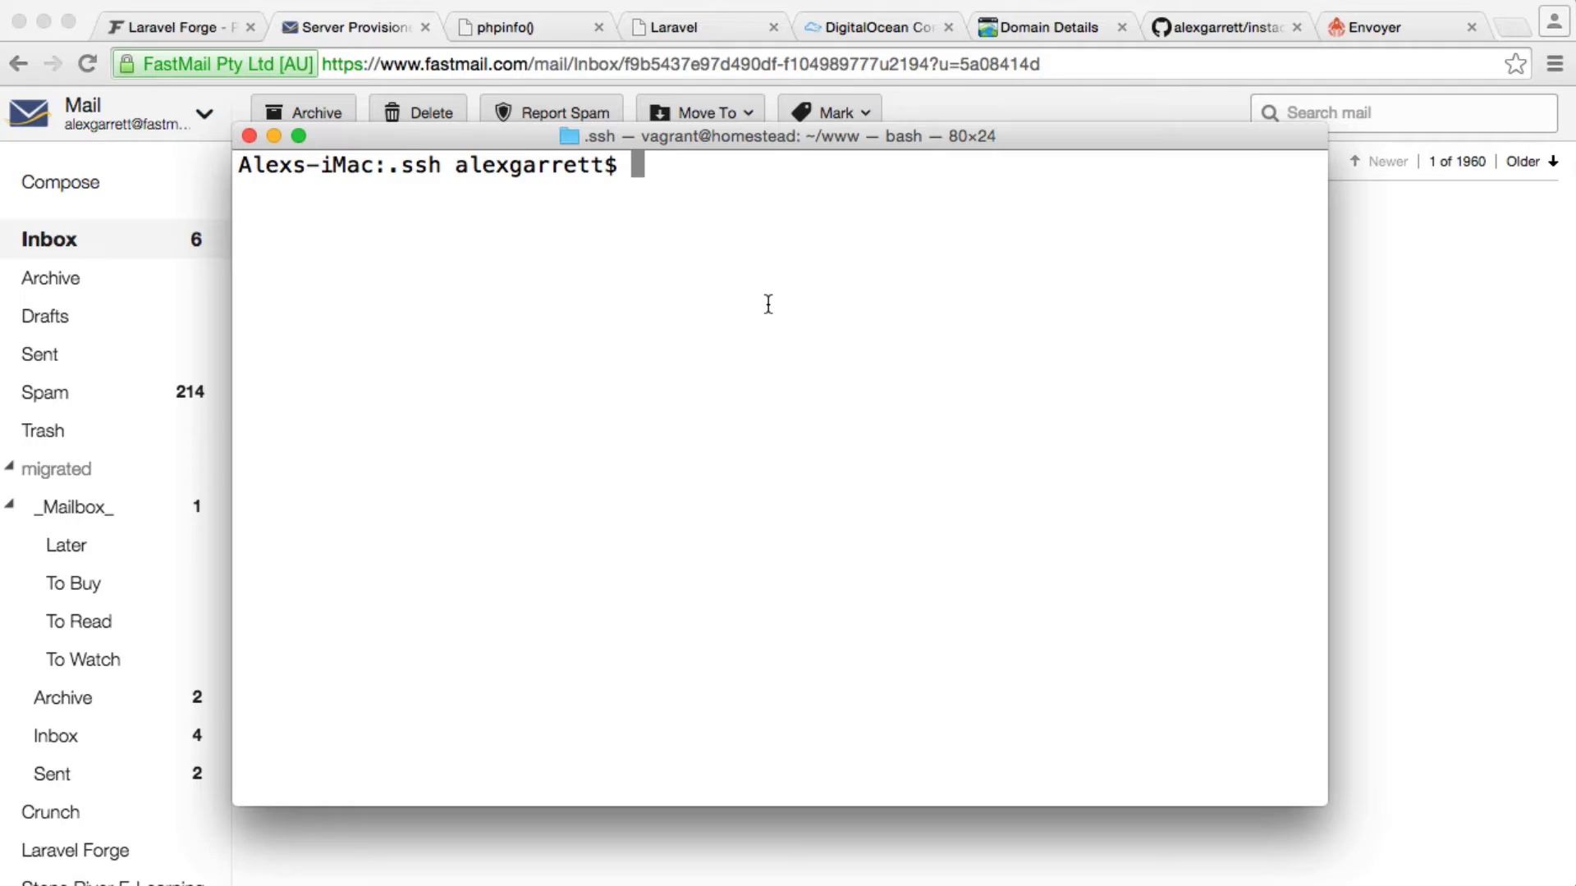
text(ssh forge)
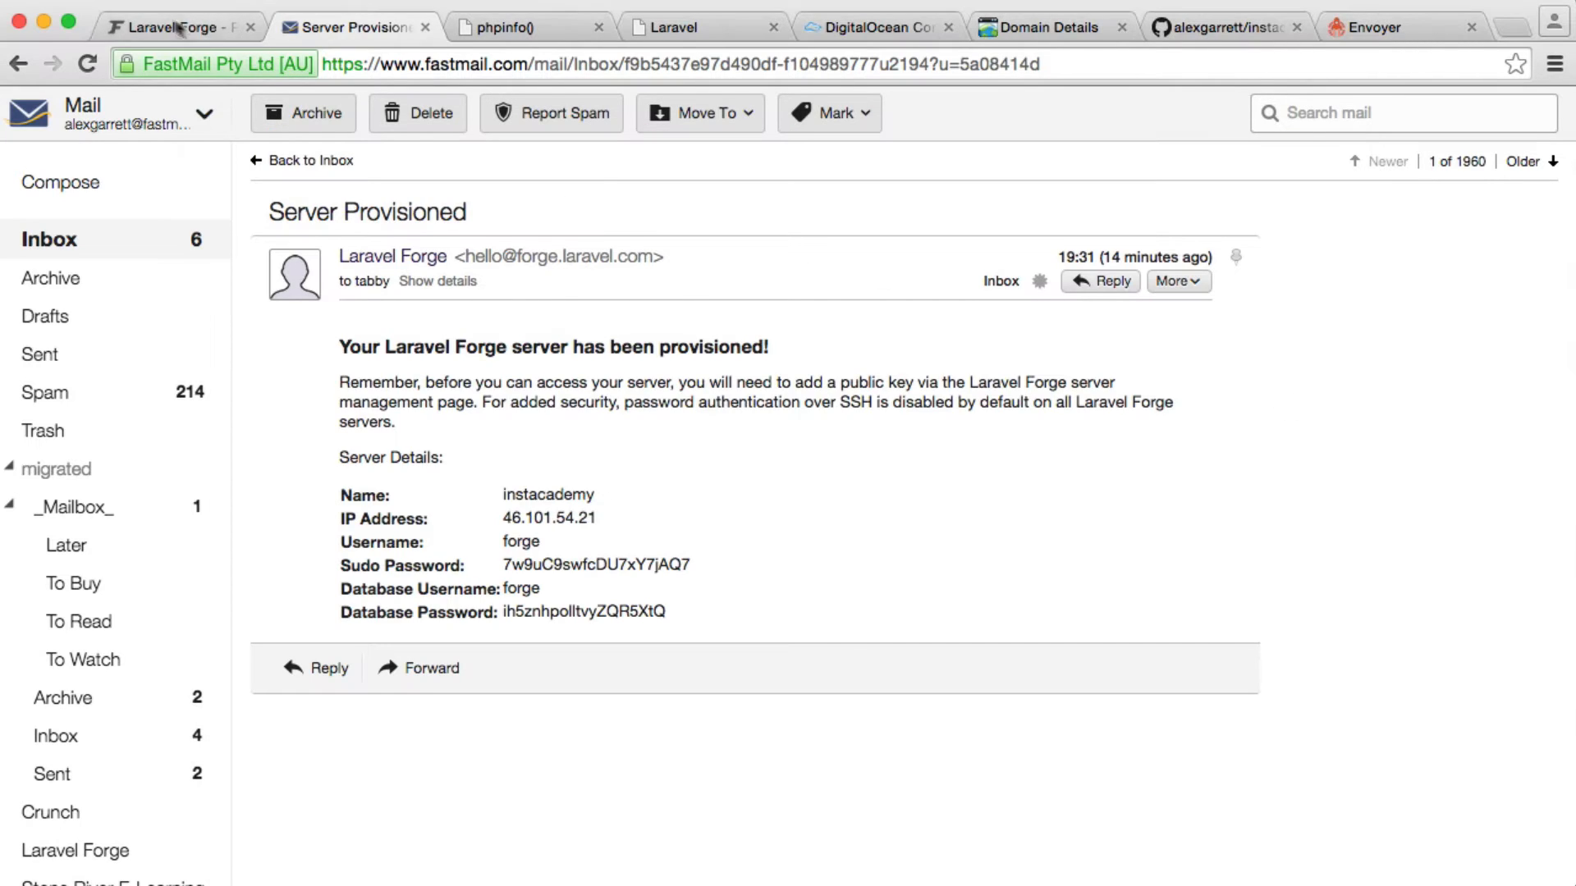
Go to the server's SSH Keys section in Forge
click(180, 26)
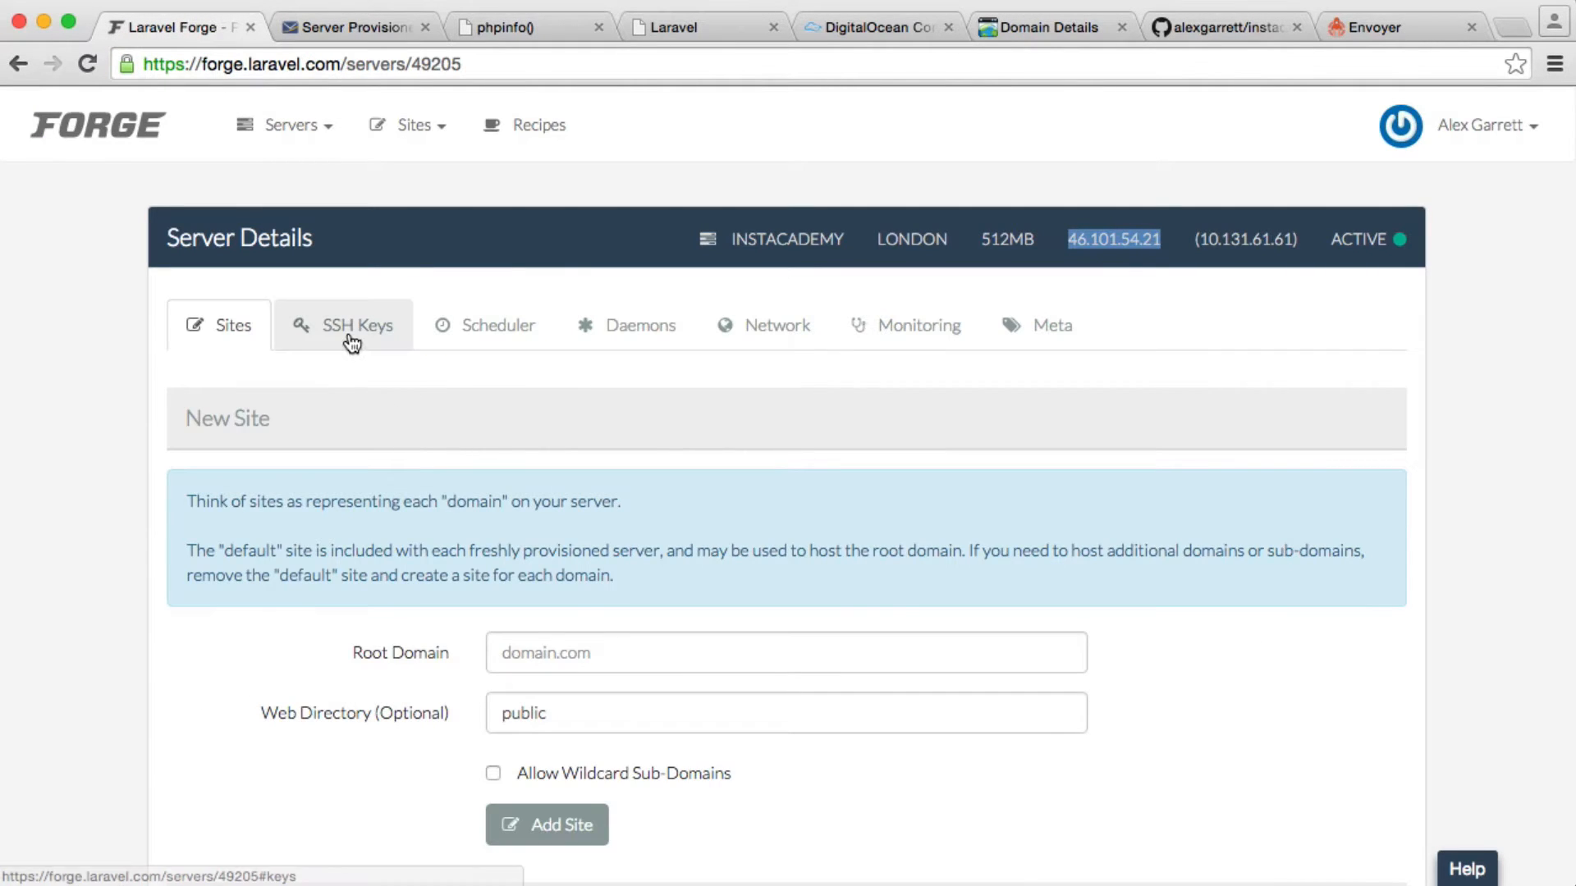
click(357, 325)
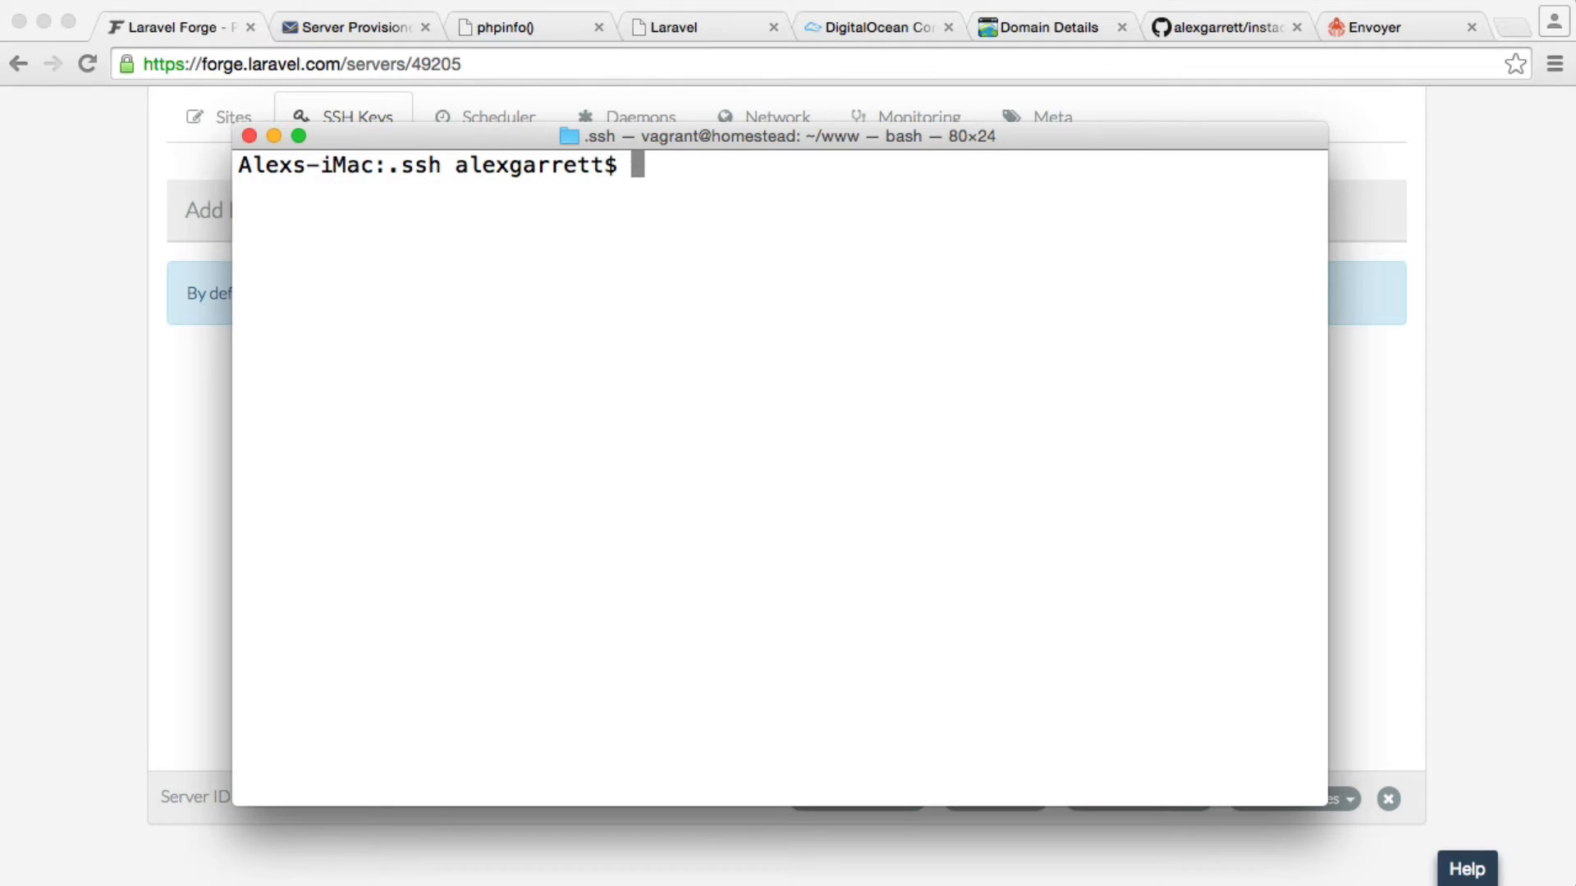
mouse_move(409, 173)
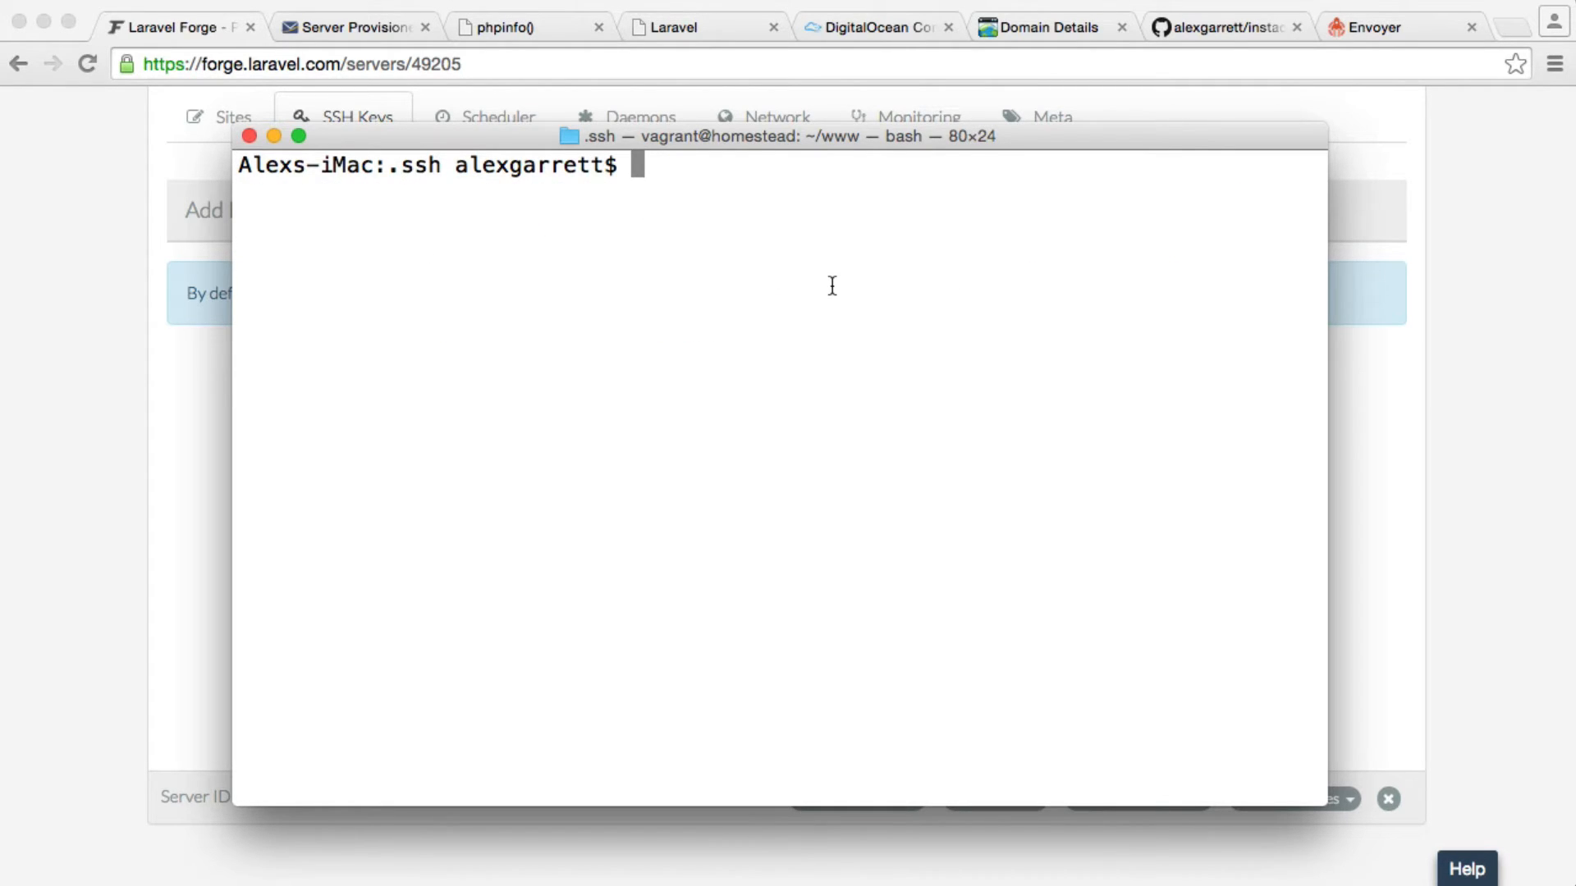
Generate an RSA key pair named instacademy with ssh-keygen, overwriting and using no passphrase
text(ssh-keyge)
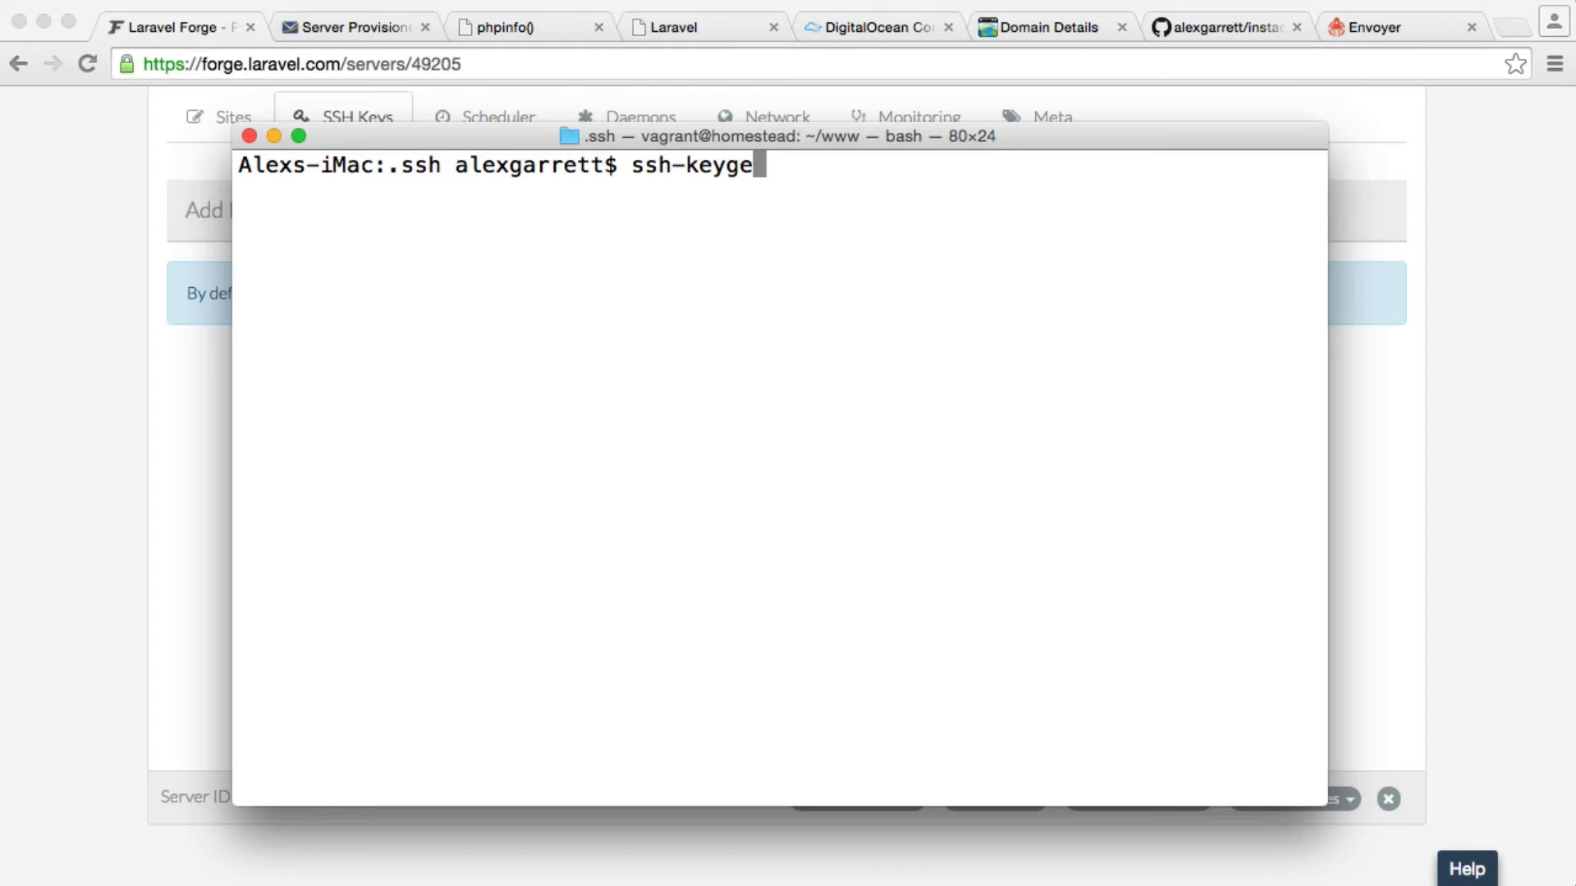
text(n -t rsa)
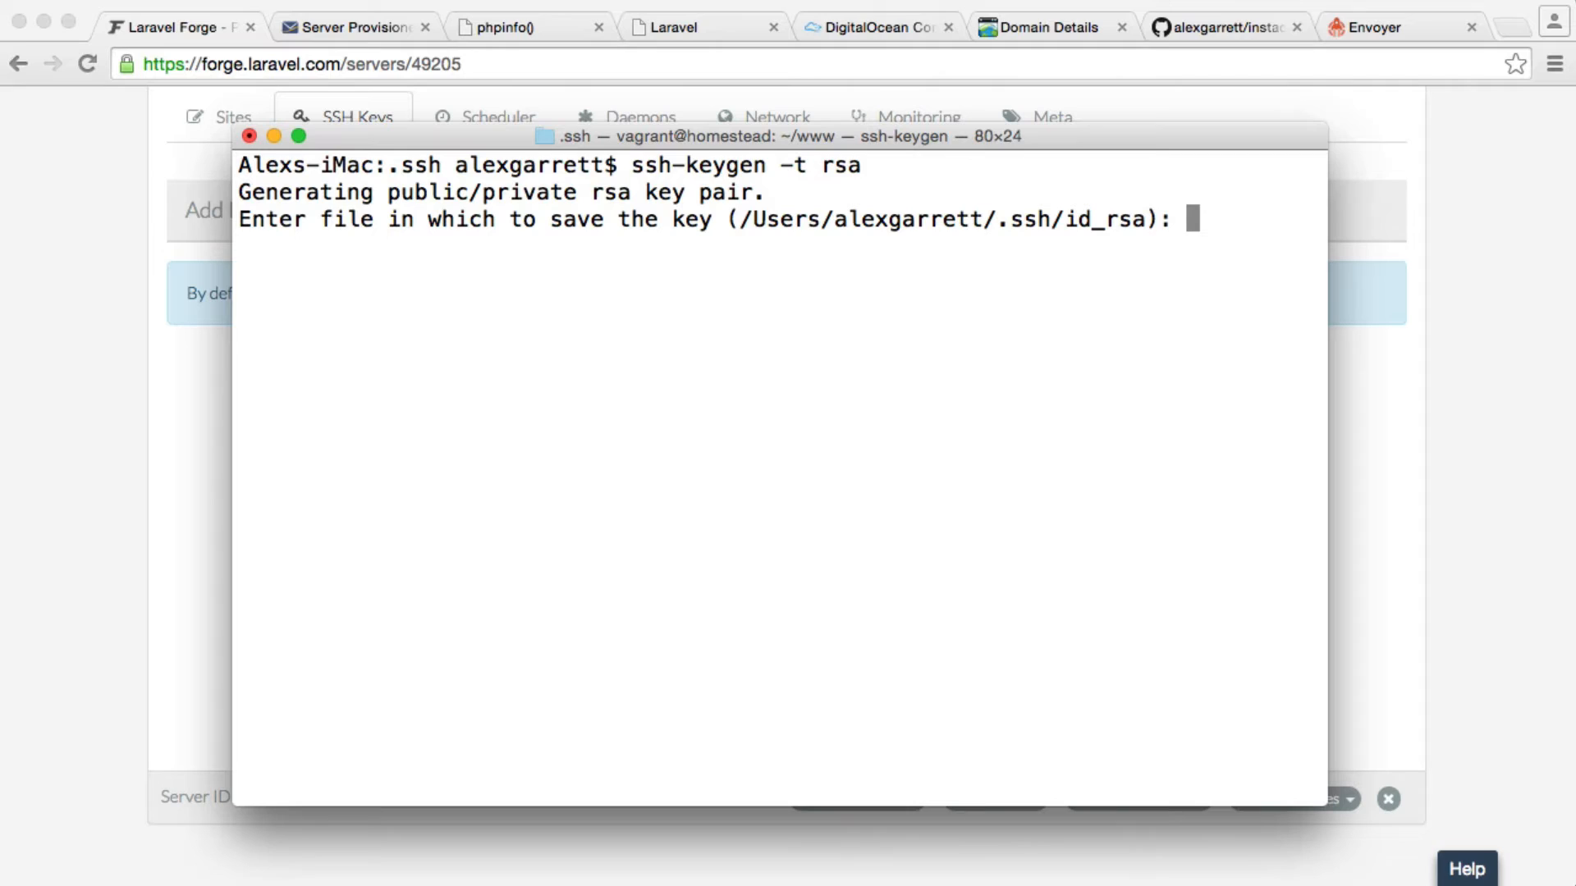
text(instacadem)
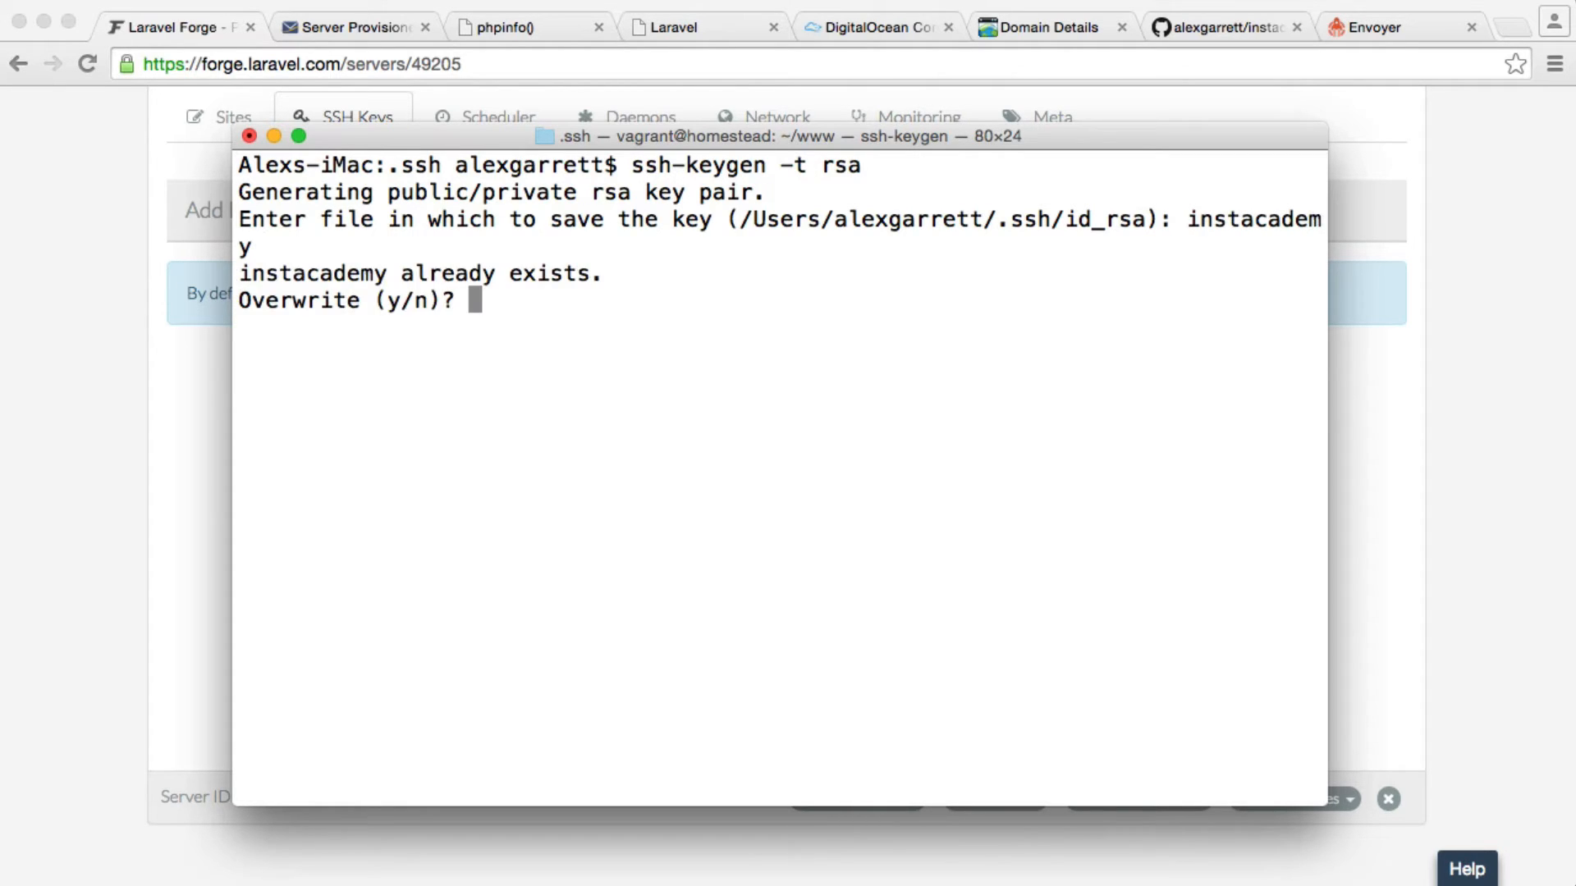
text(y)
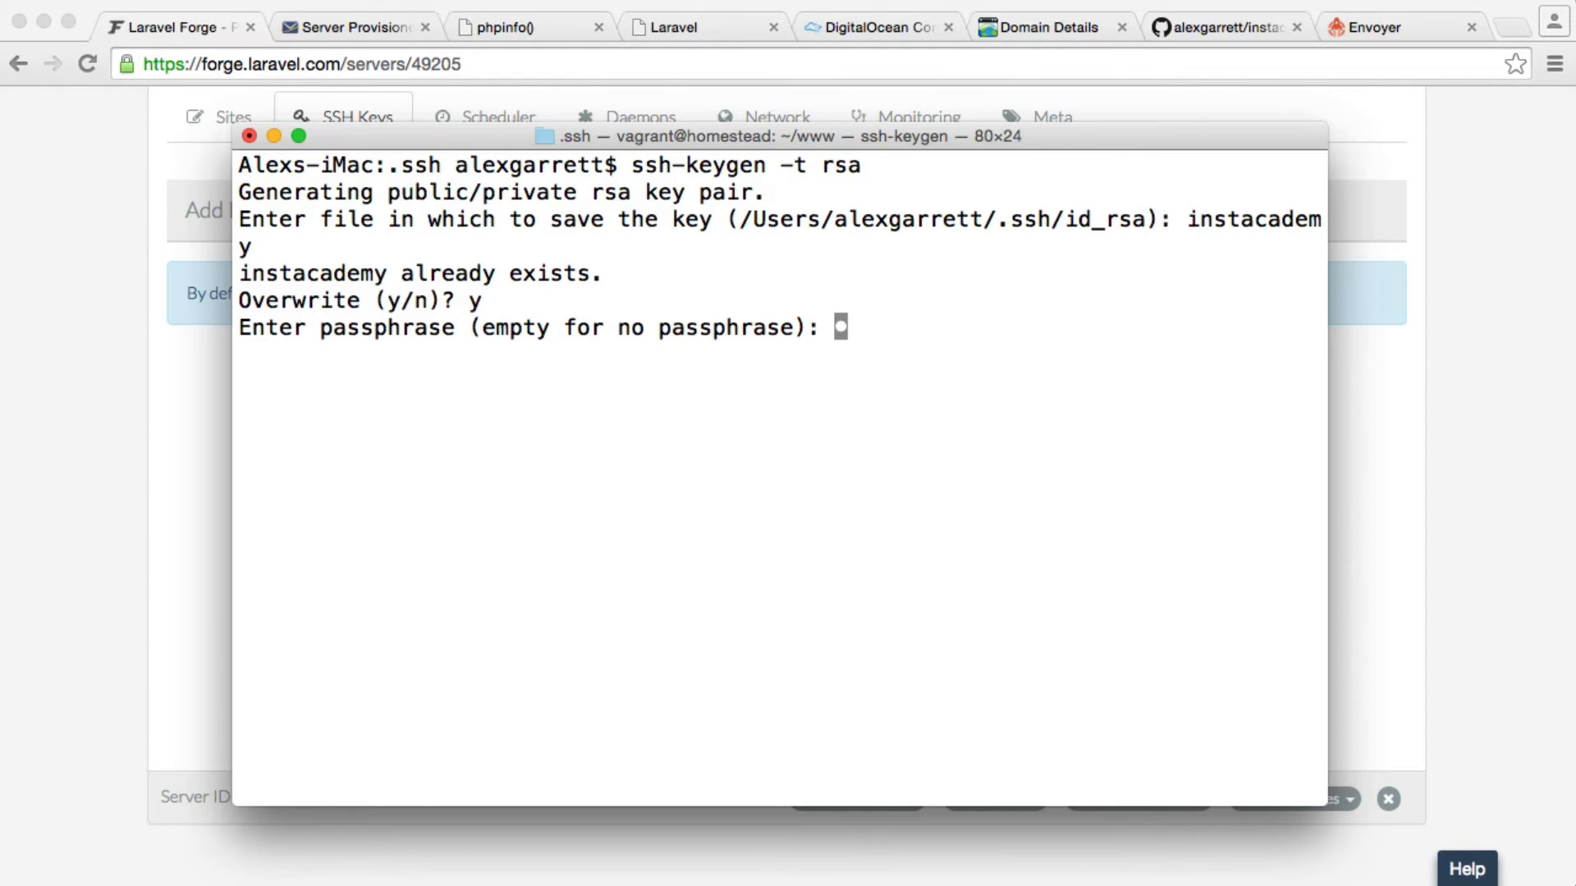
key(Return)
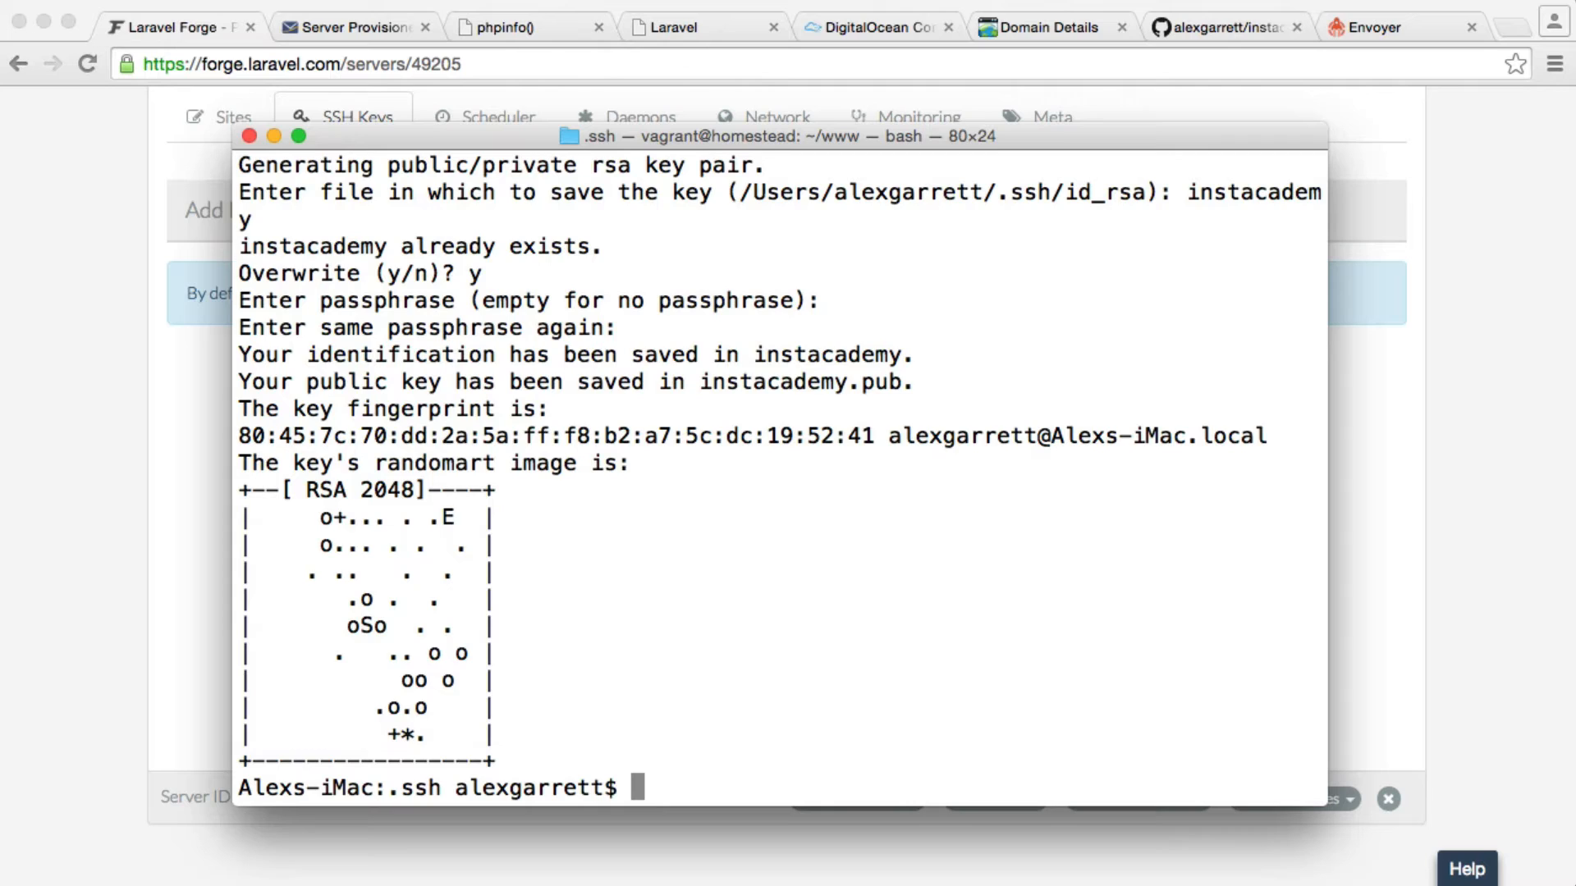
Print instacademy.pub with cat and select the whole public key for copying
text(cat)
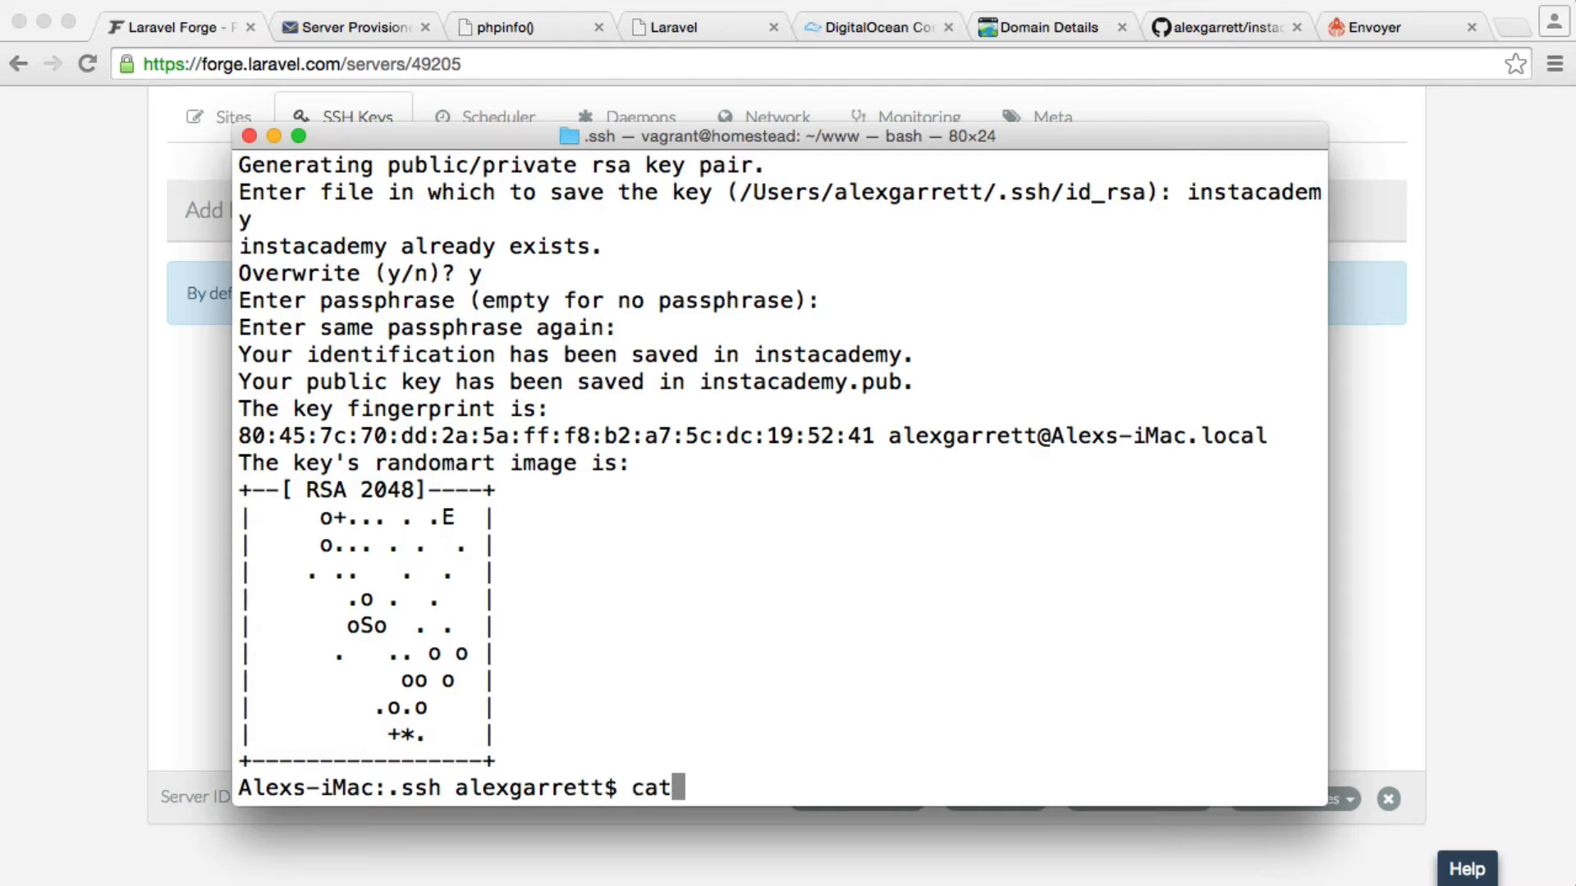
text(instacademy.pub)
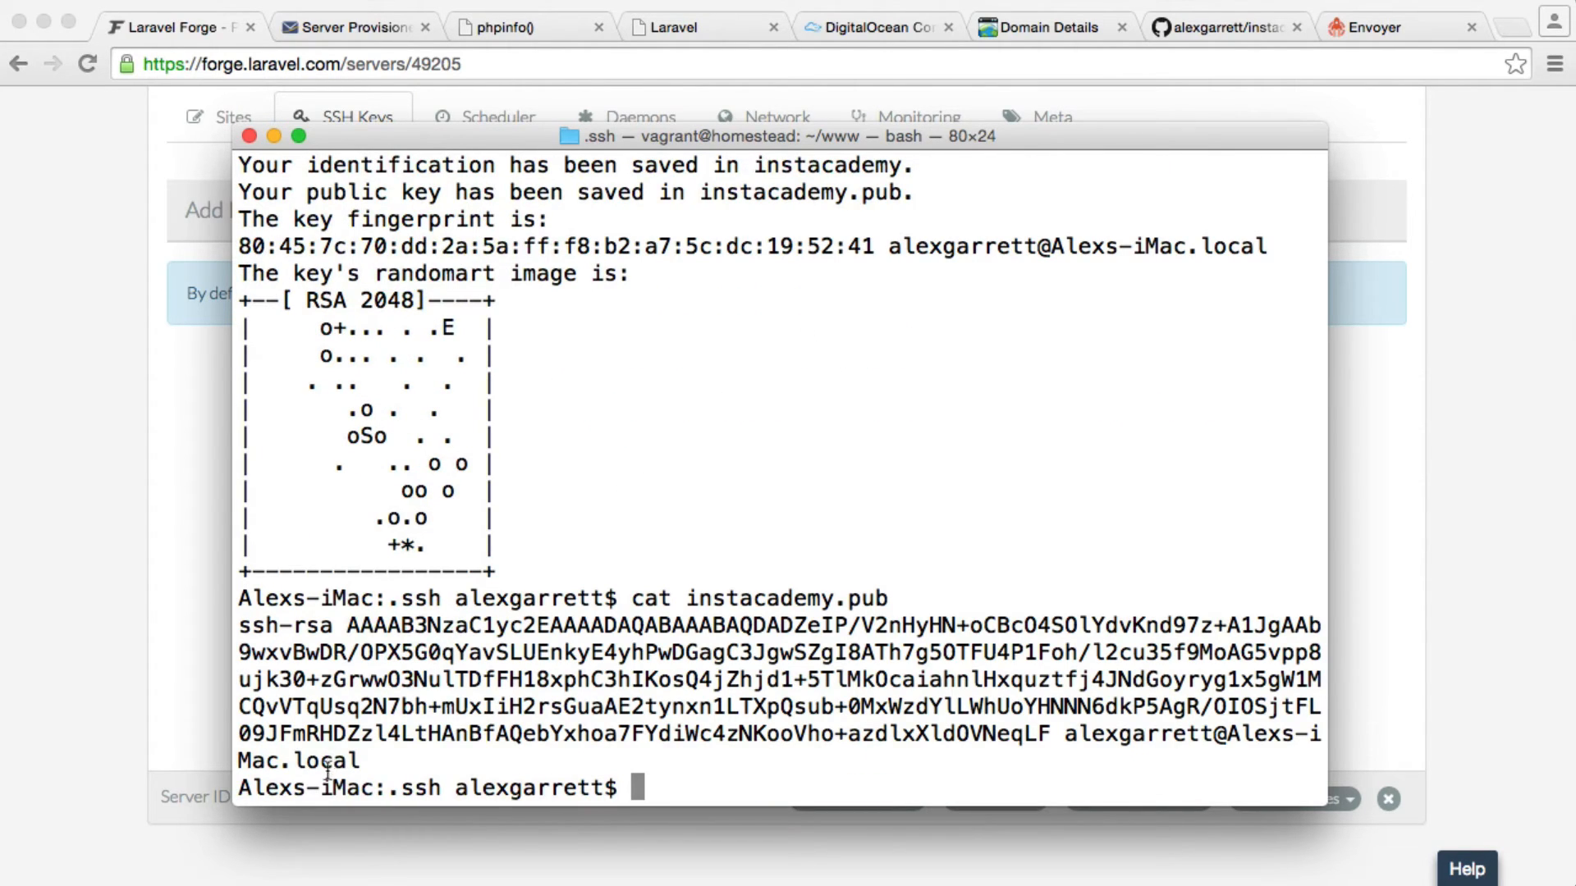
drag(238, 624, 360, 760)
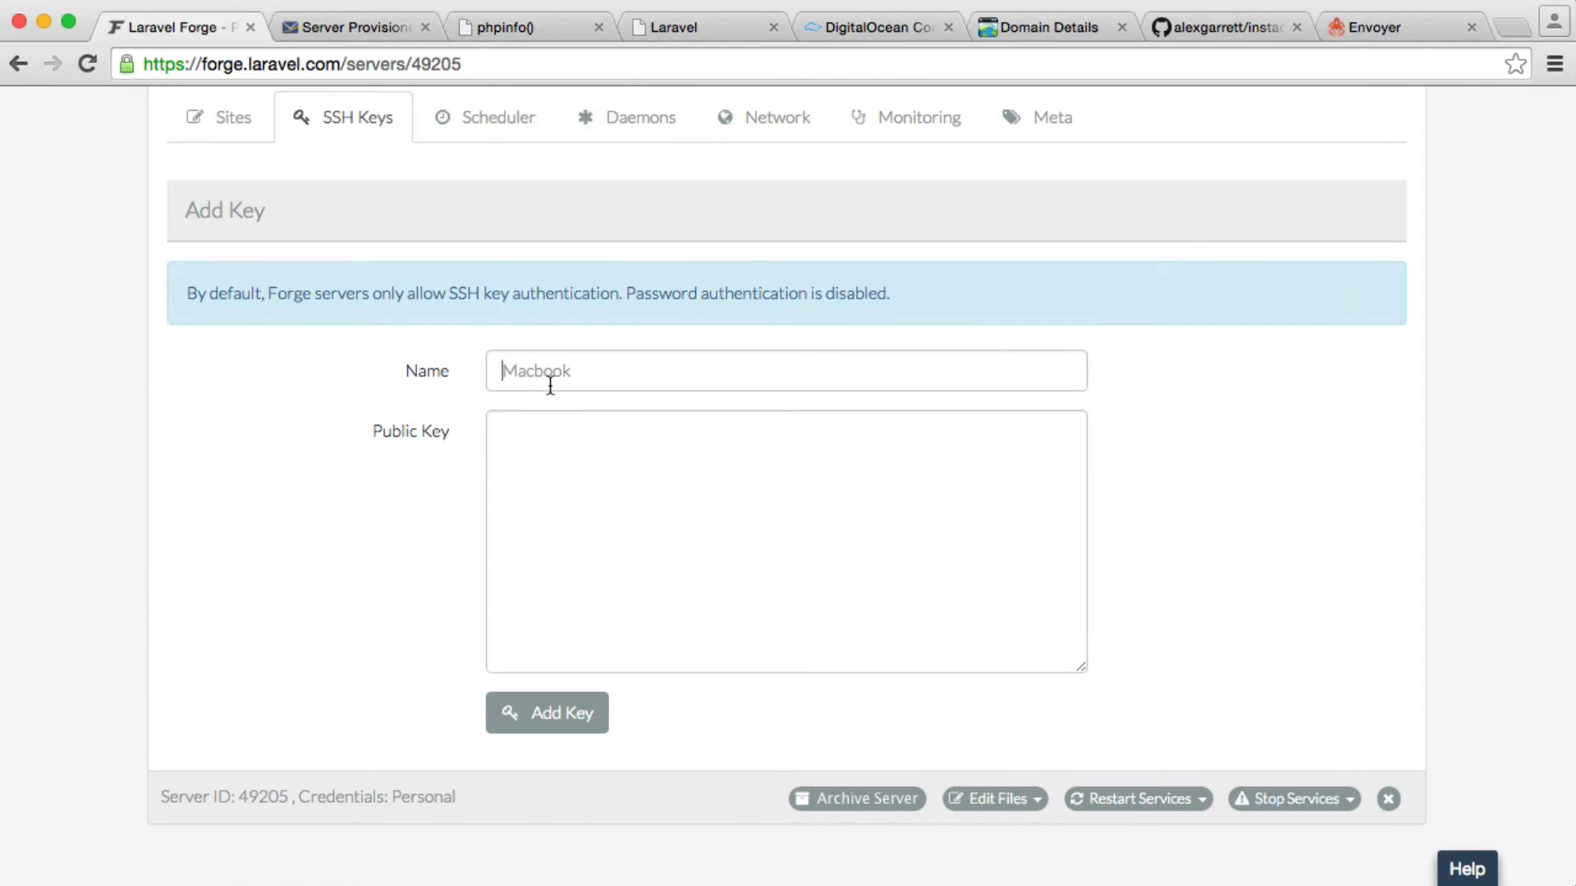
Add the pasted public key to the server as a key named Alex, then clear the terminal
text(Alex)
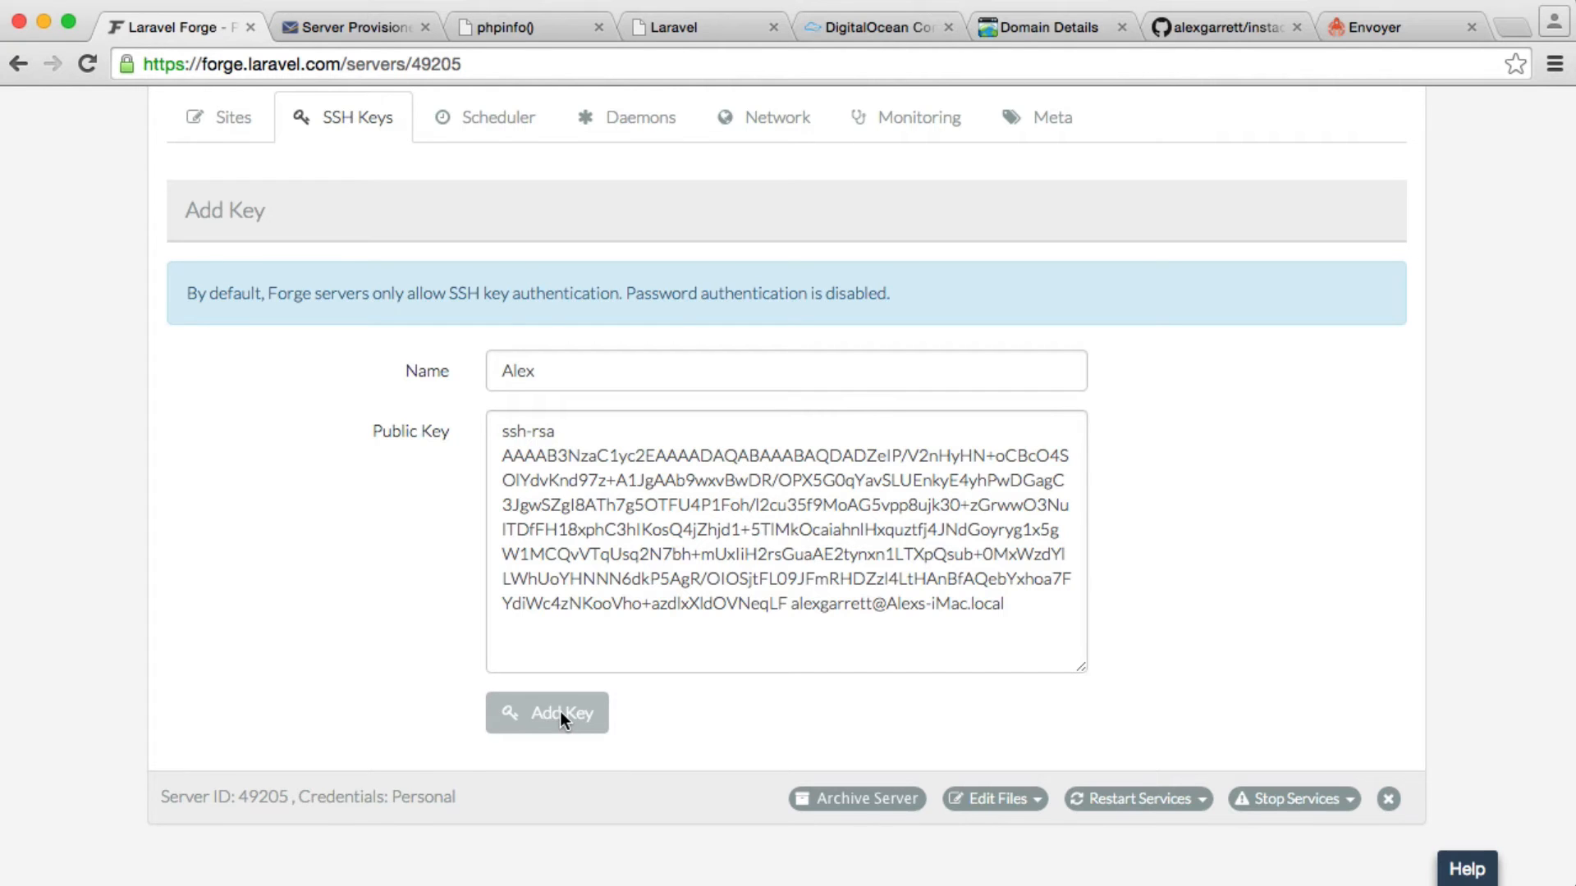
click(547, 712)
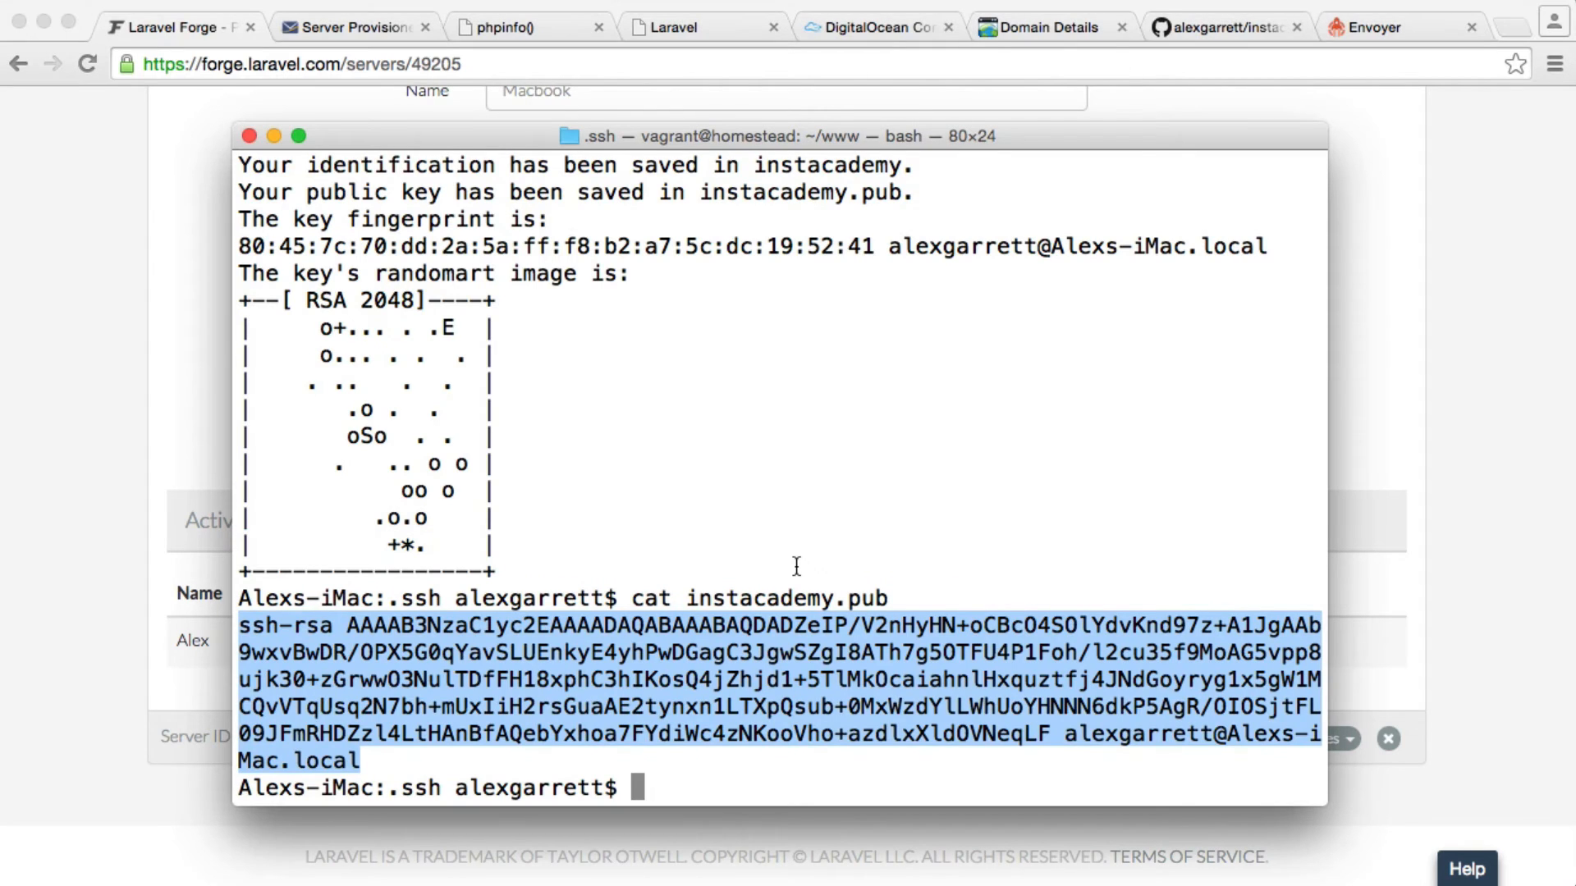
text(clear)
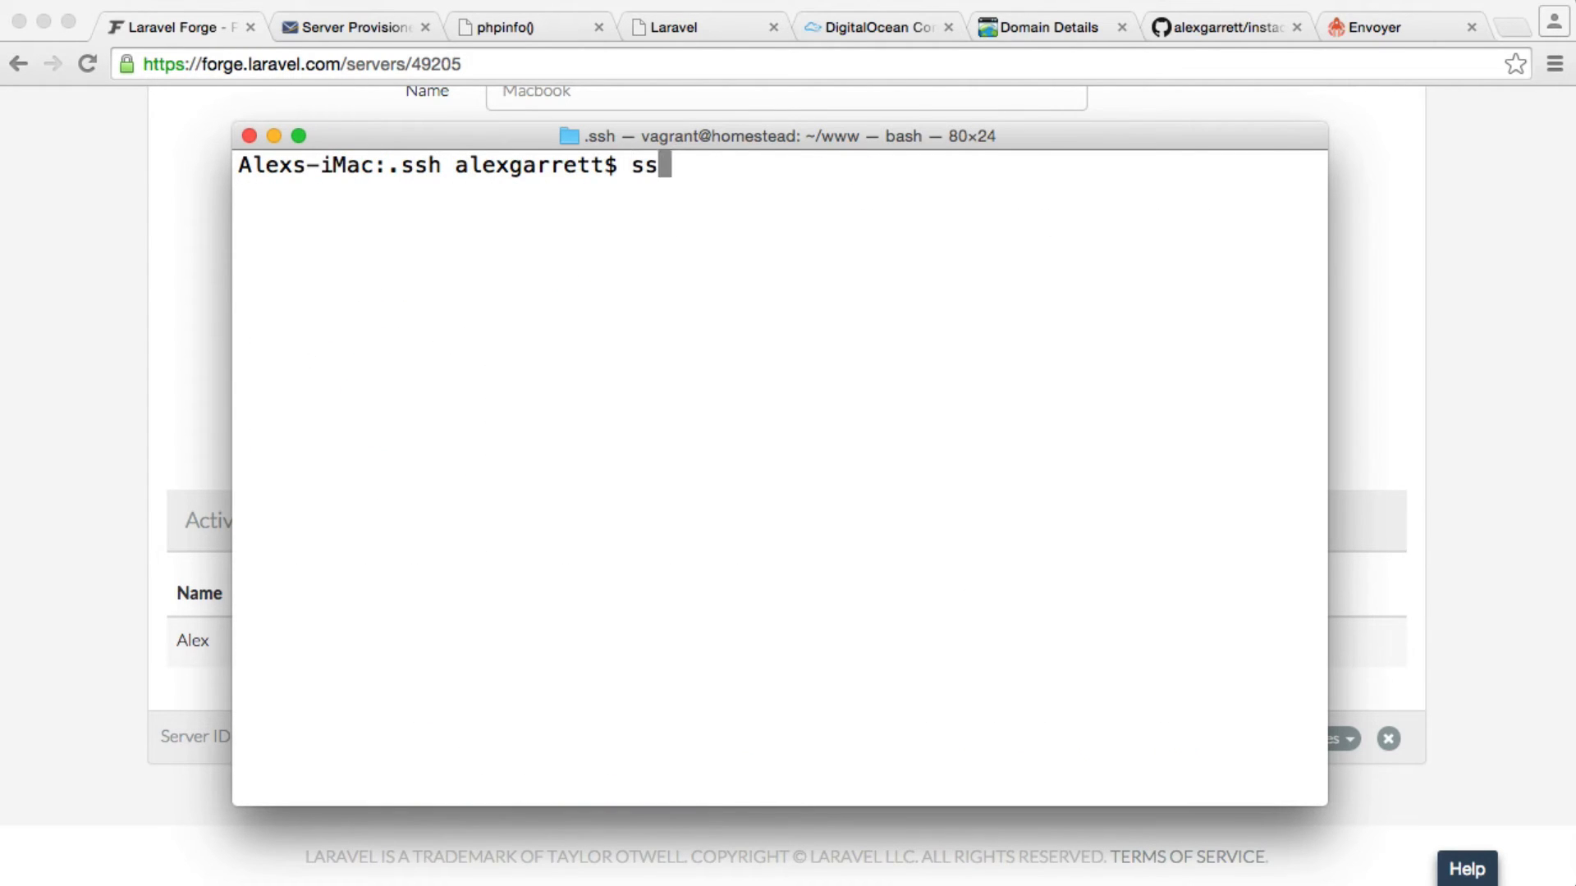
text(h forge@46.101.54.21)
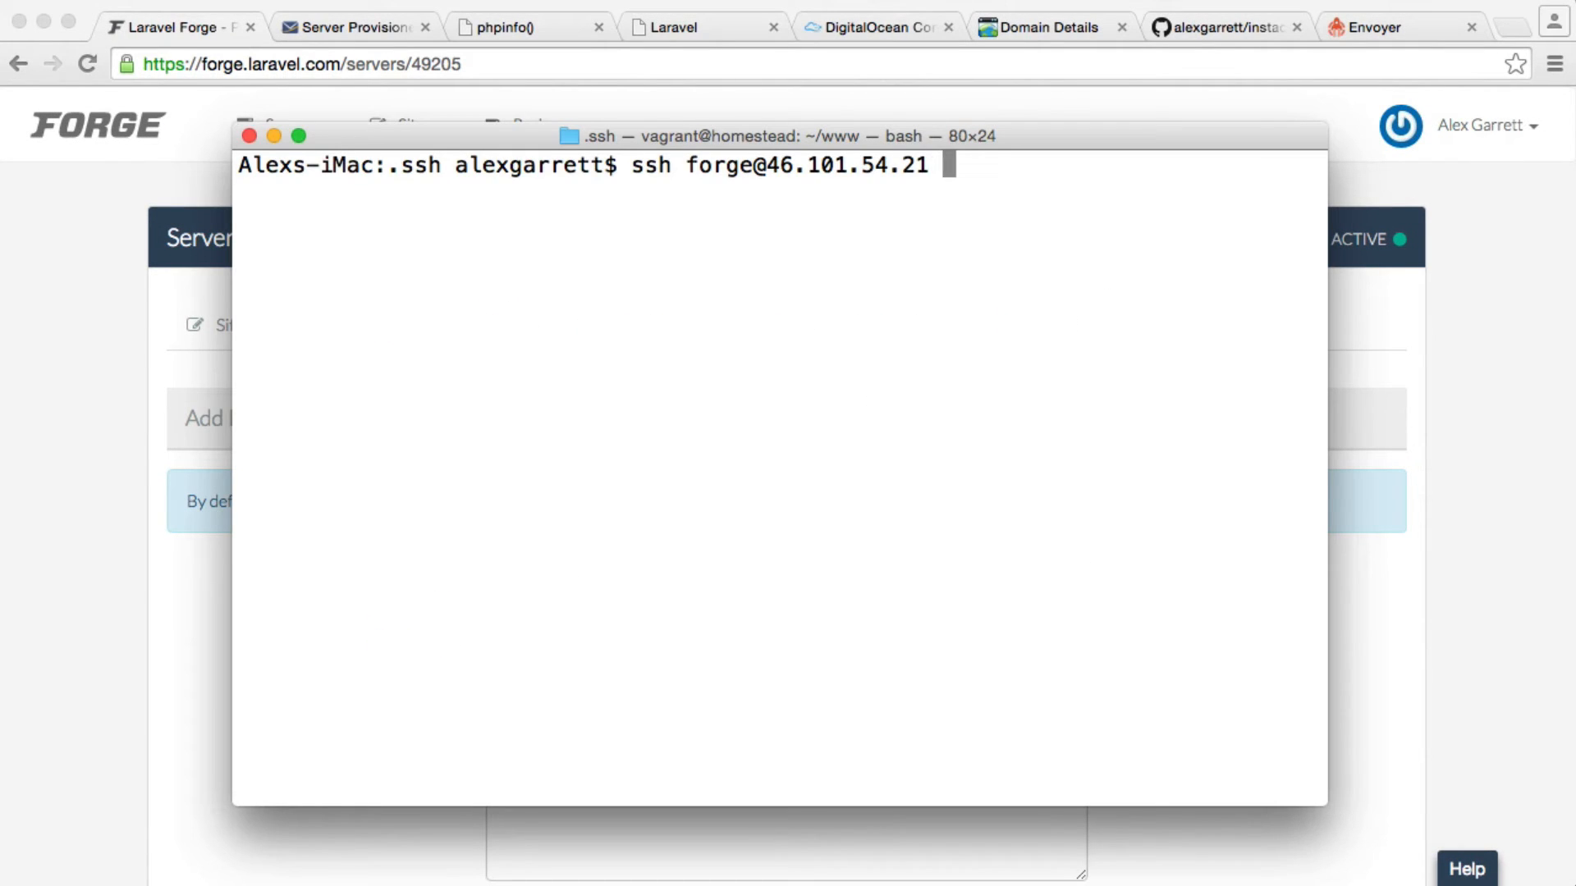
text(-i insta)
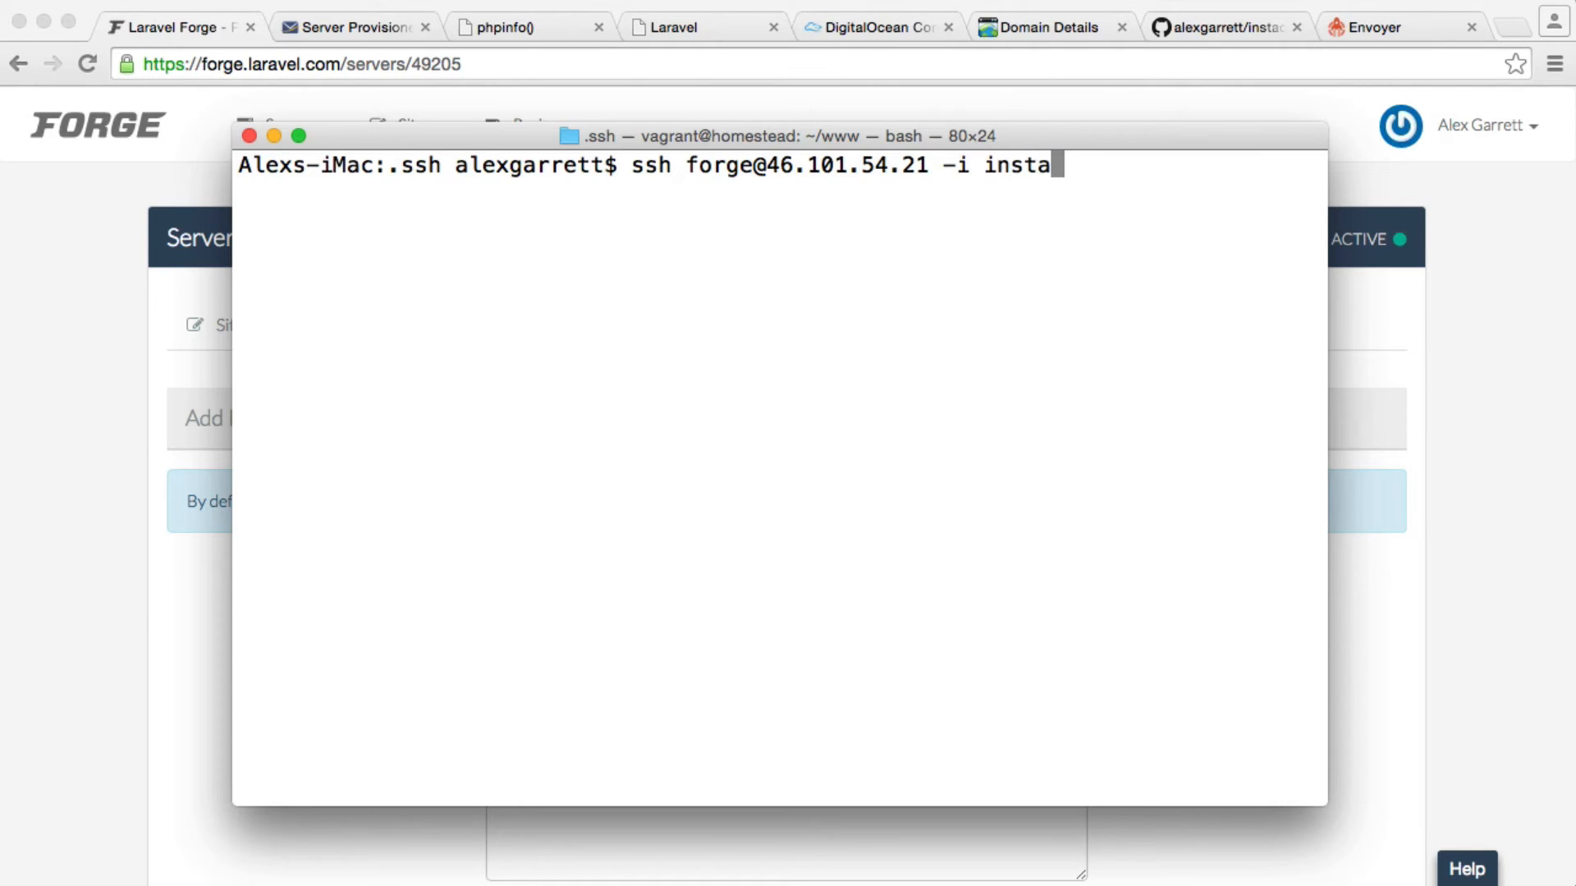
text(cademy)
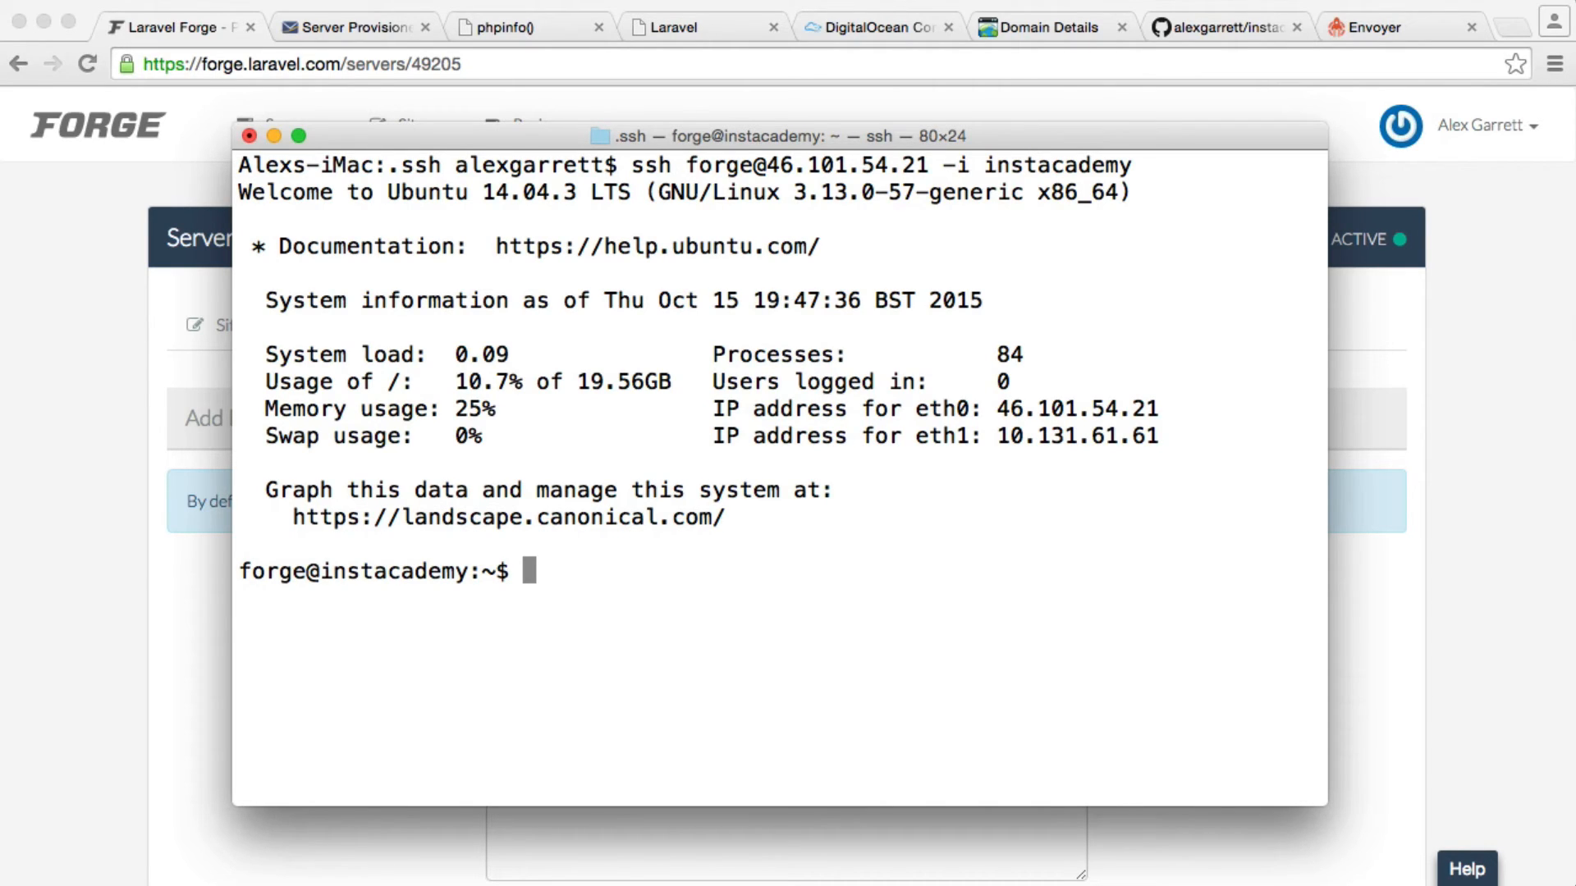
List and move into instacademy.com, then into its public directory, listing its contents
text(ls)
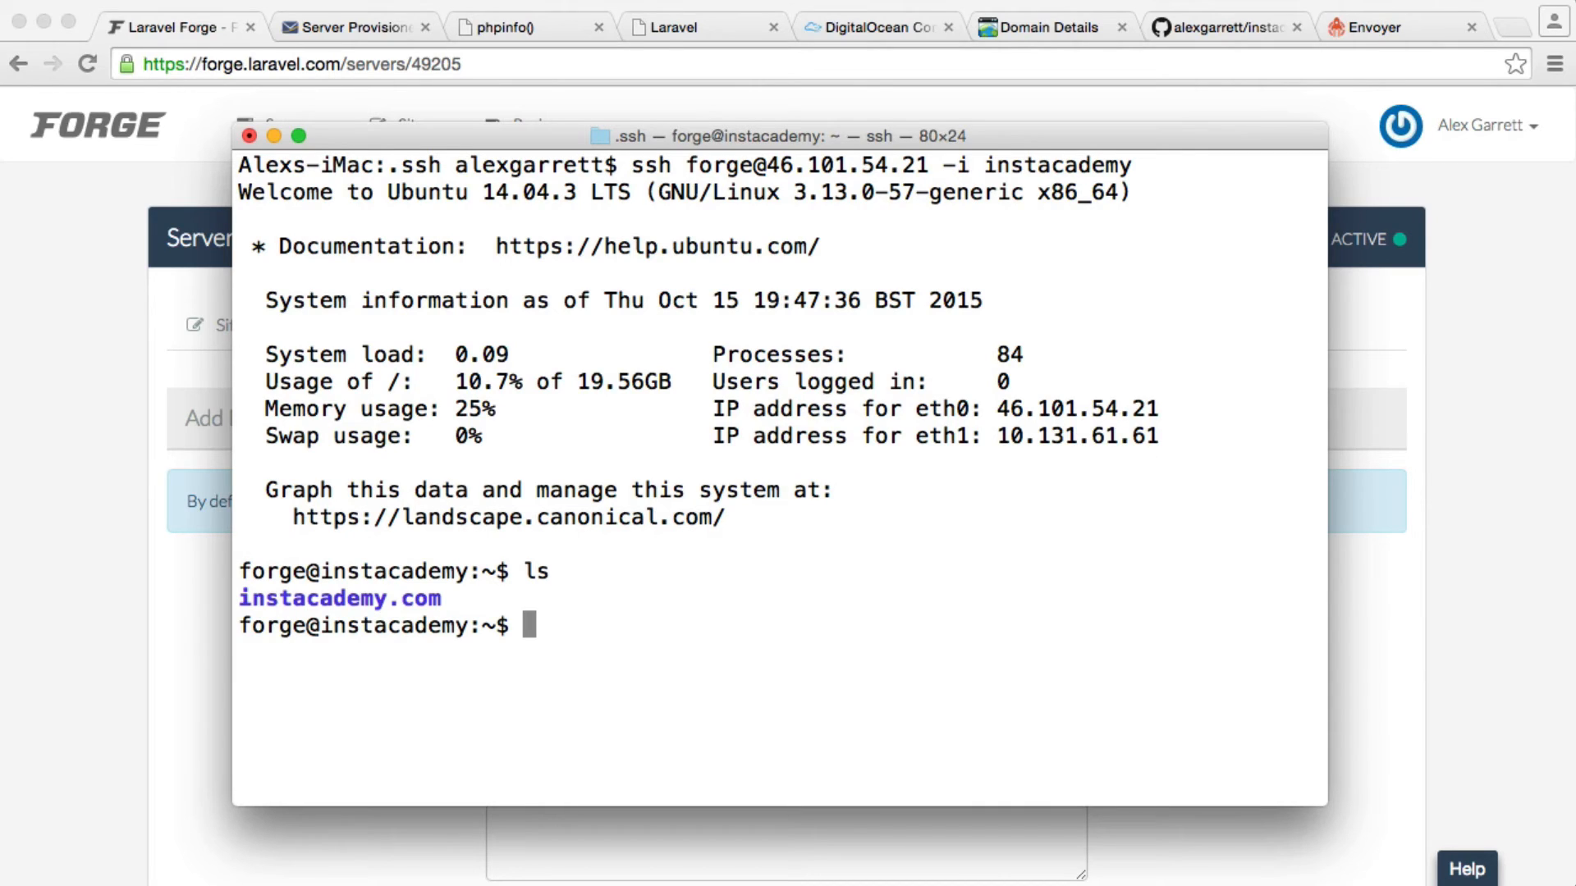
text(cd)
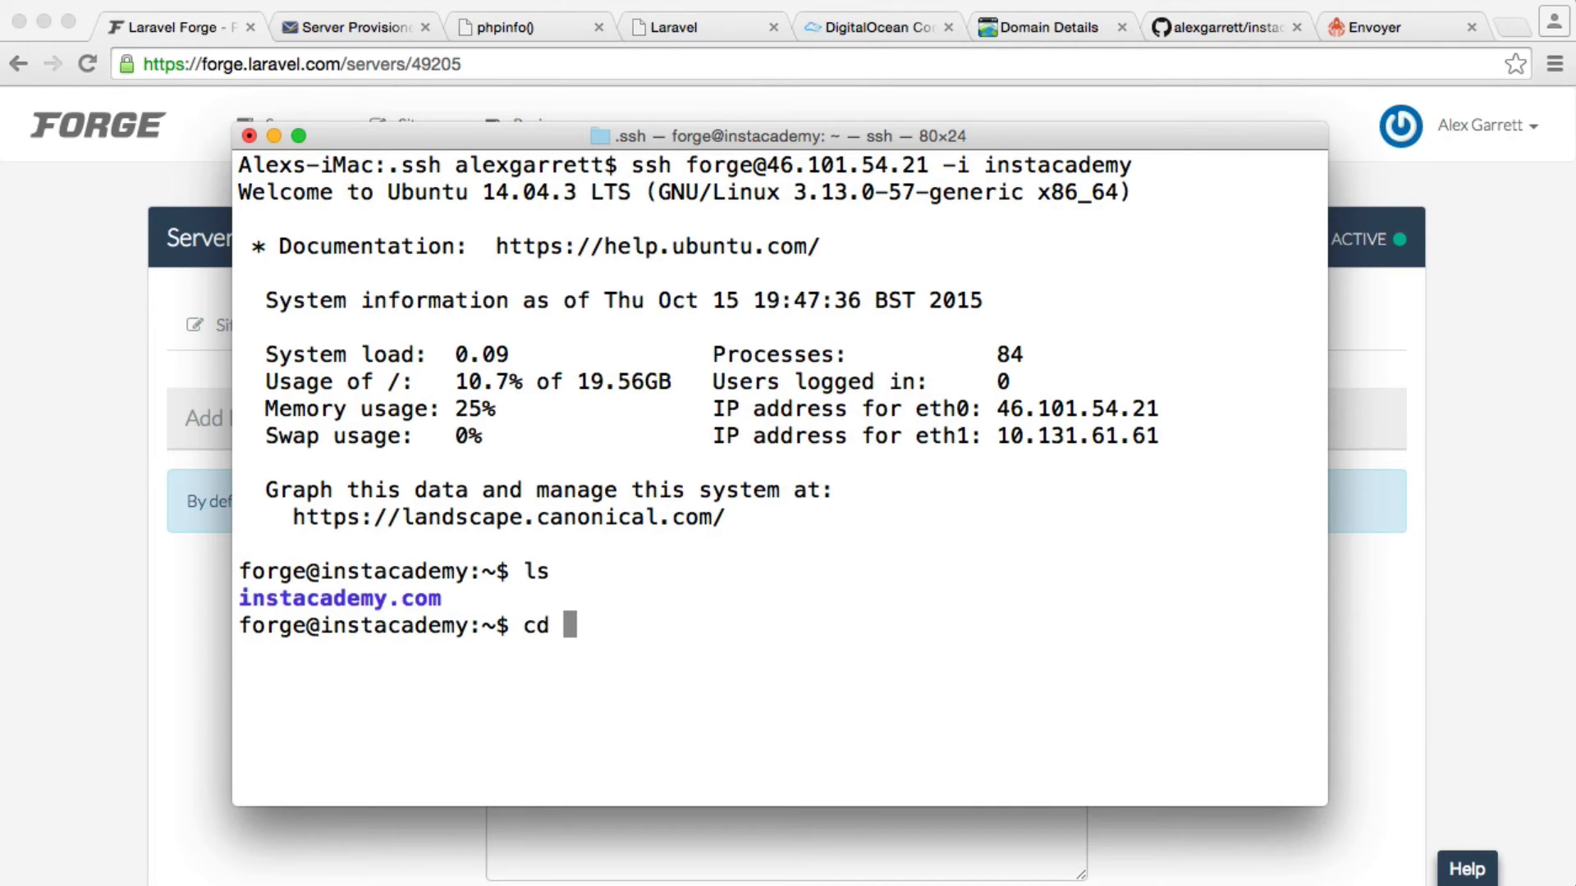
text(instacademy.com)
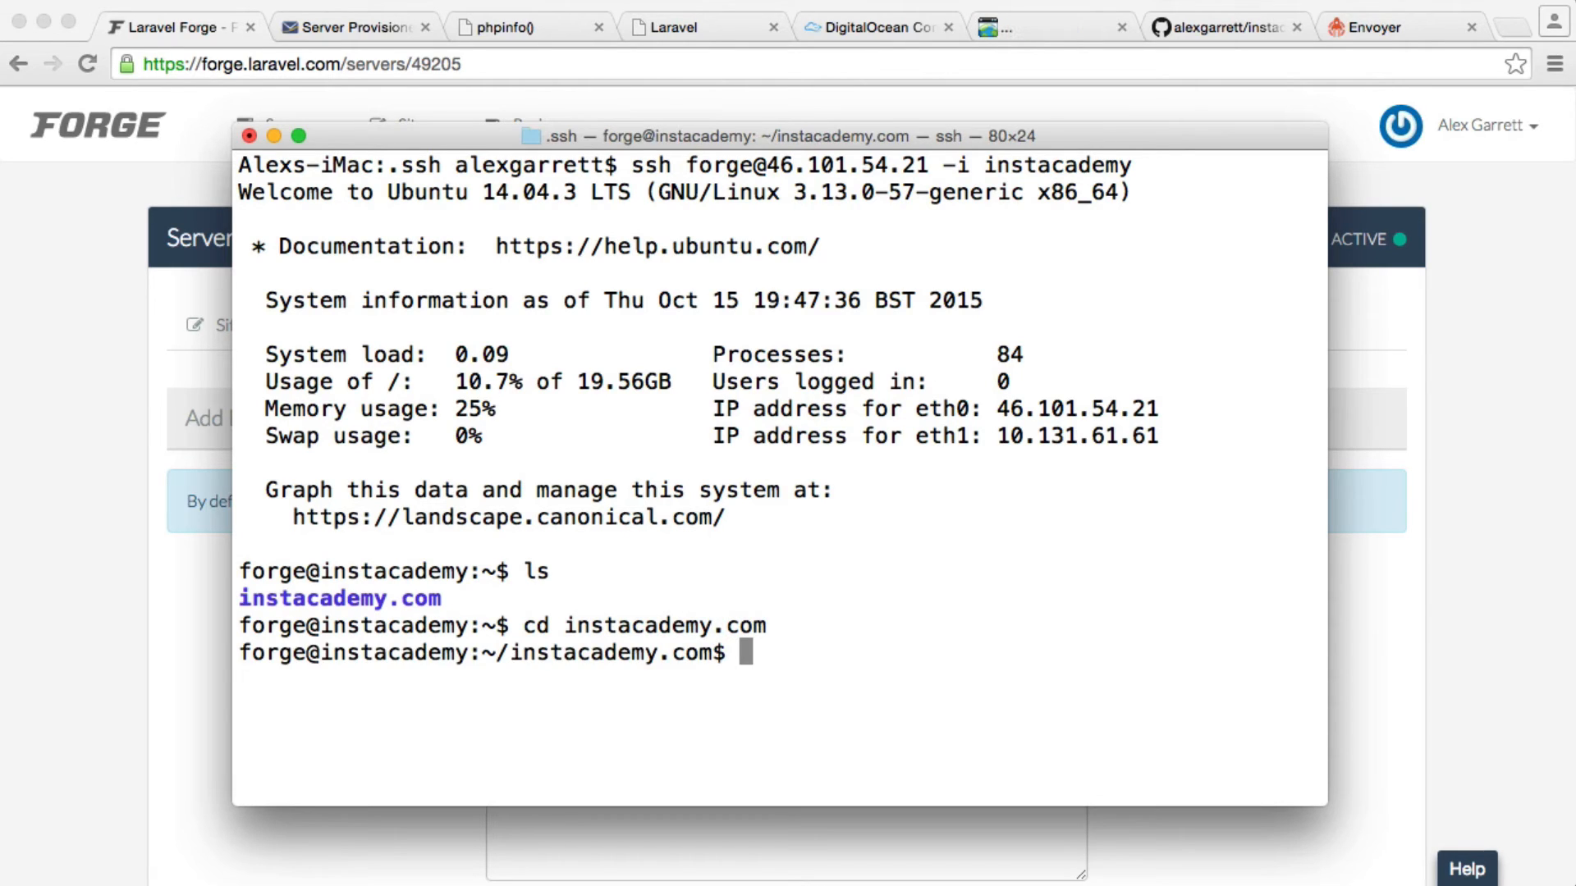
text(ls)
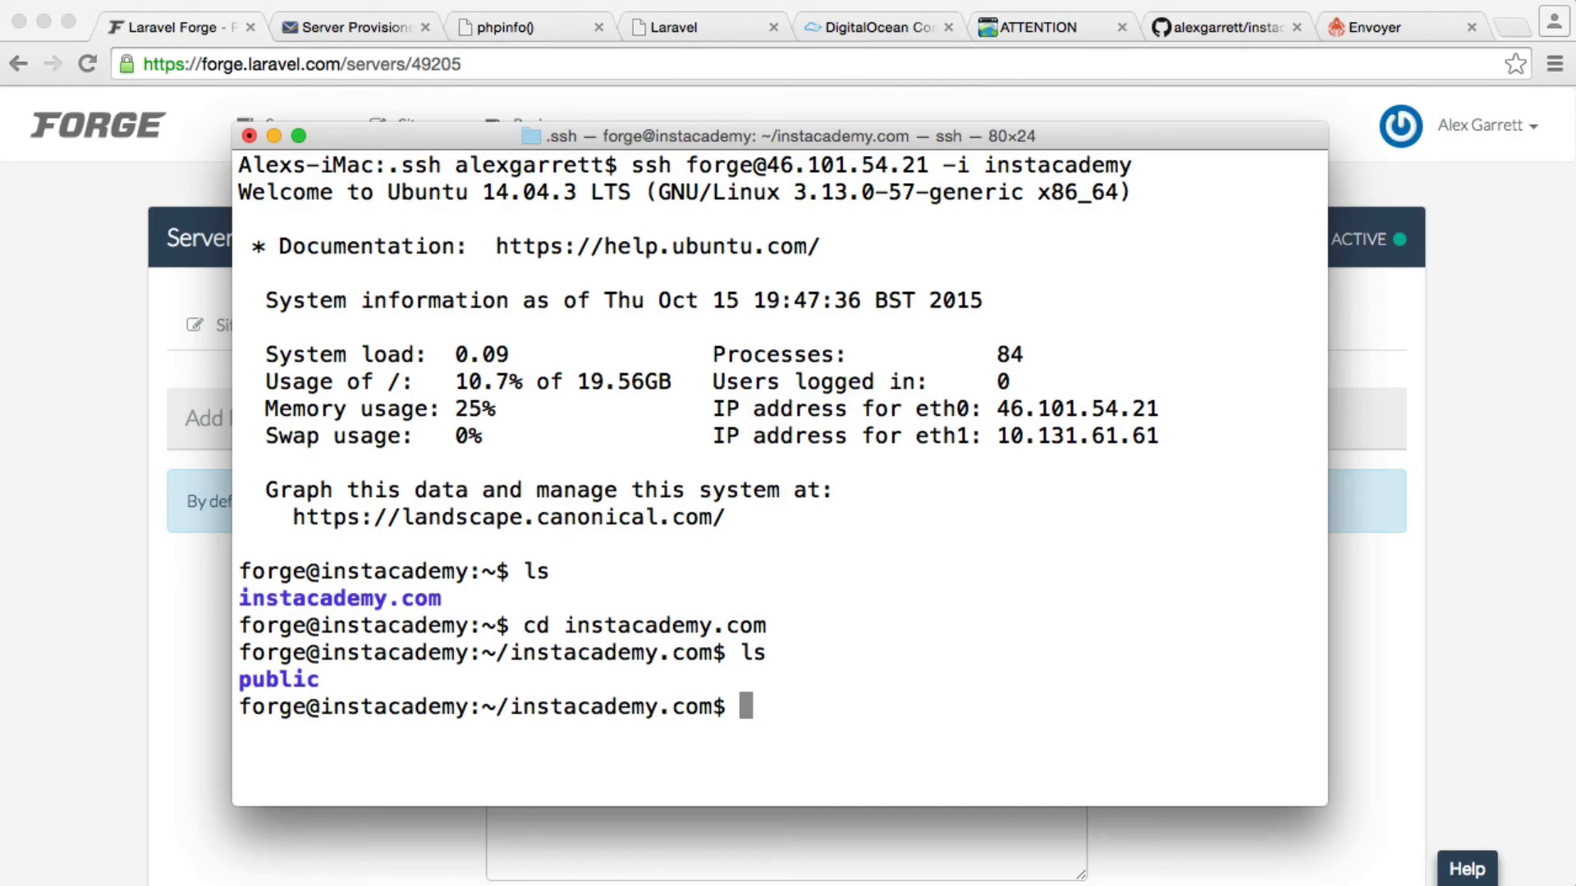
text(cd public)
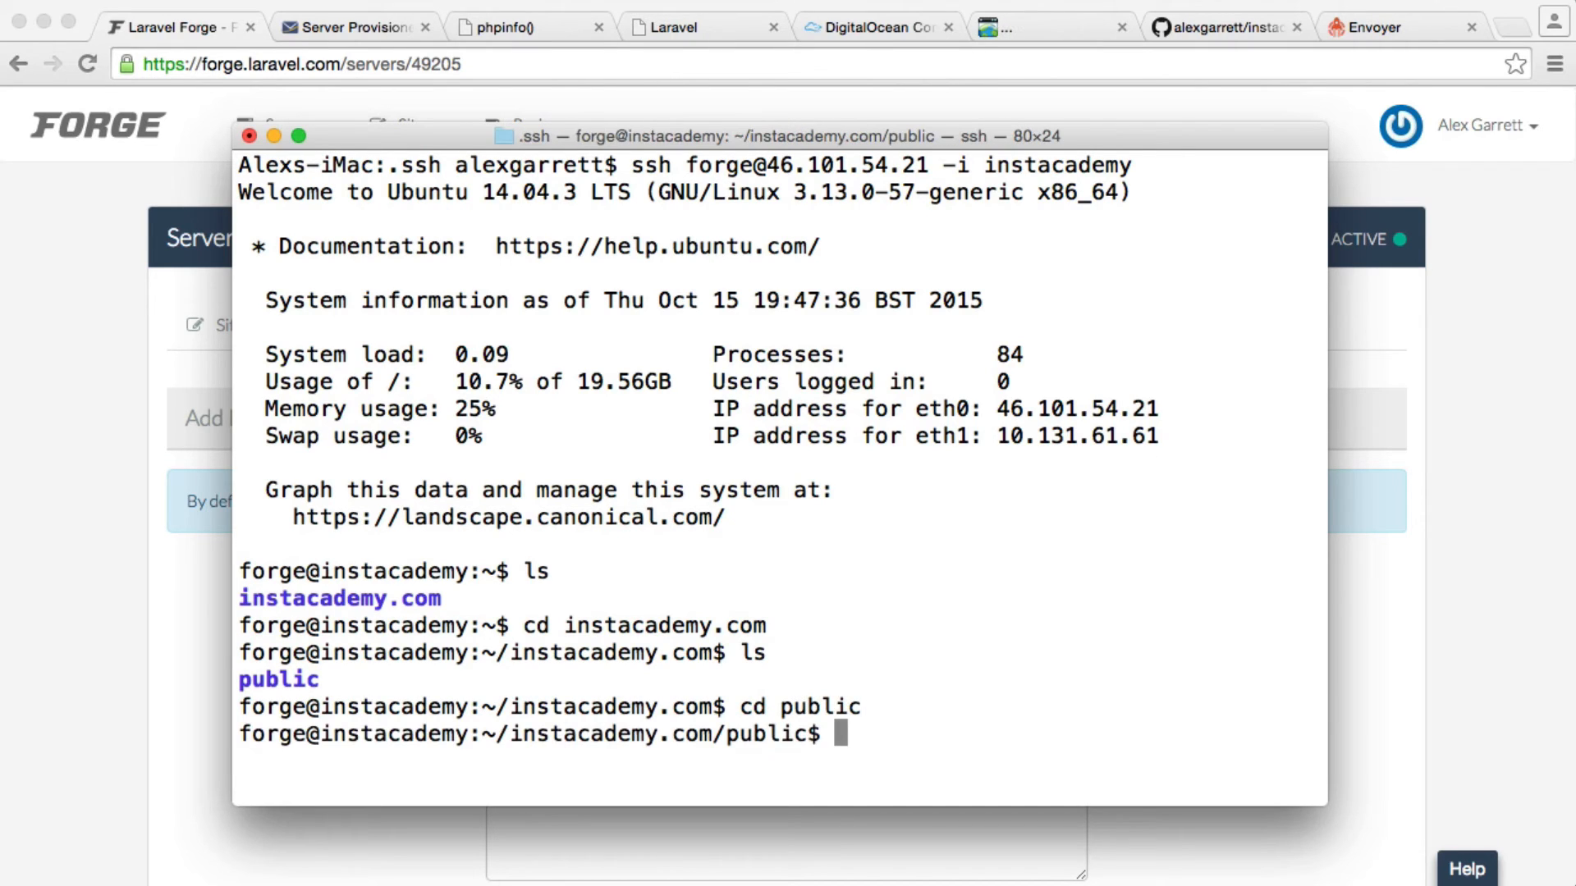
text(ls)
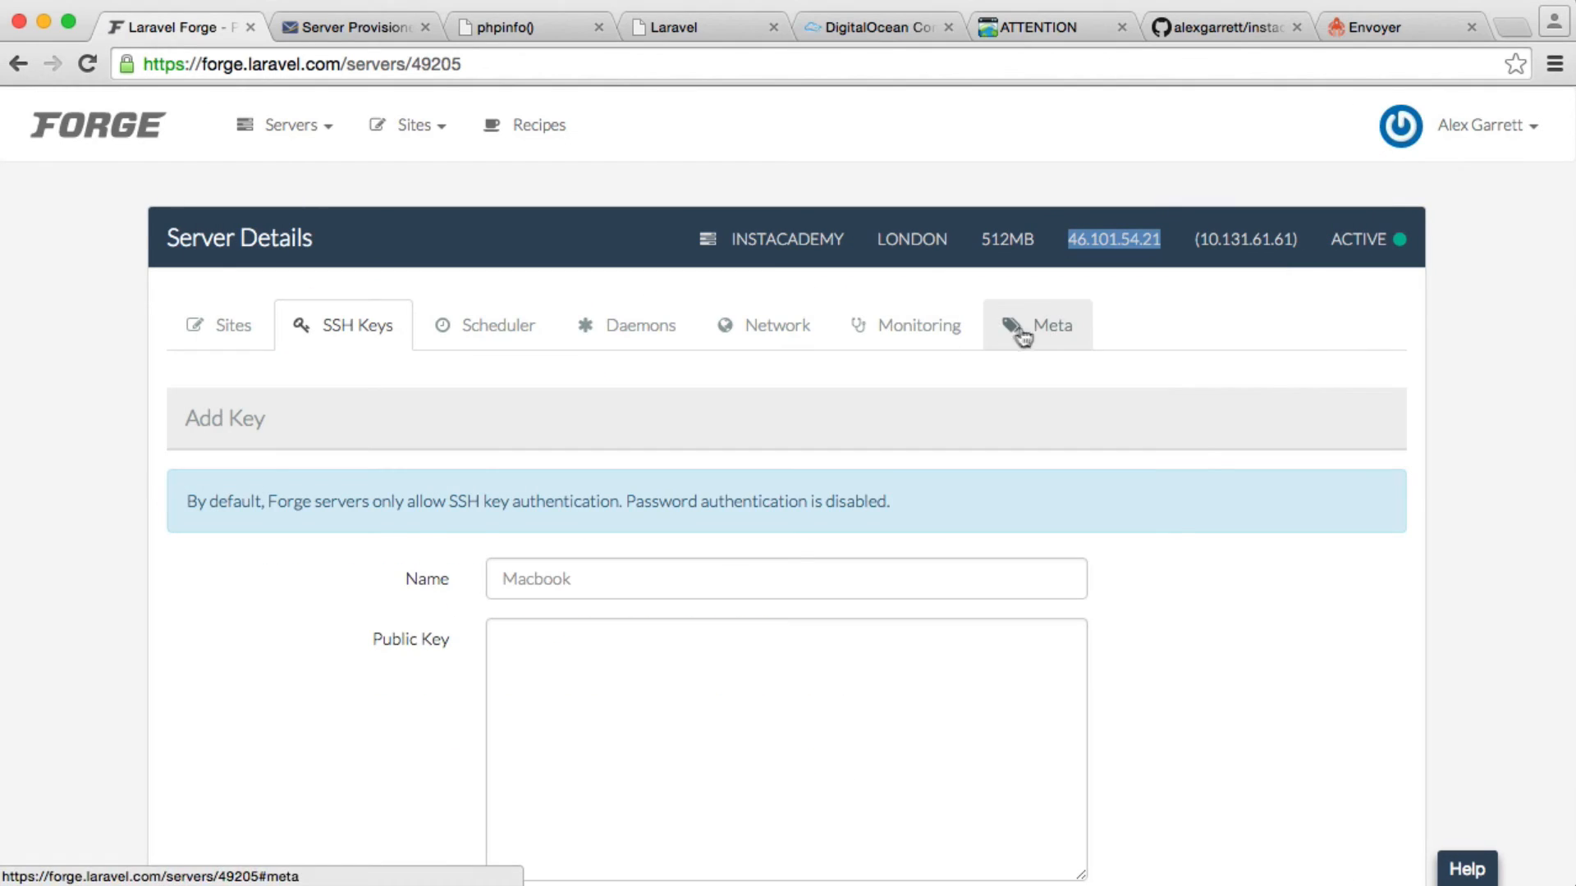
Go to the instacademy.com site's Meta settings via the server Meta tab and Sites menu
click(1052, 325)
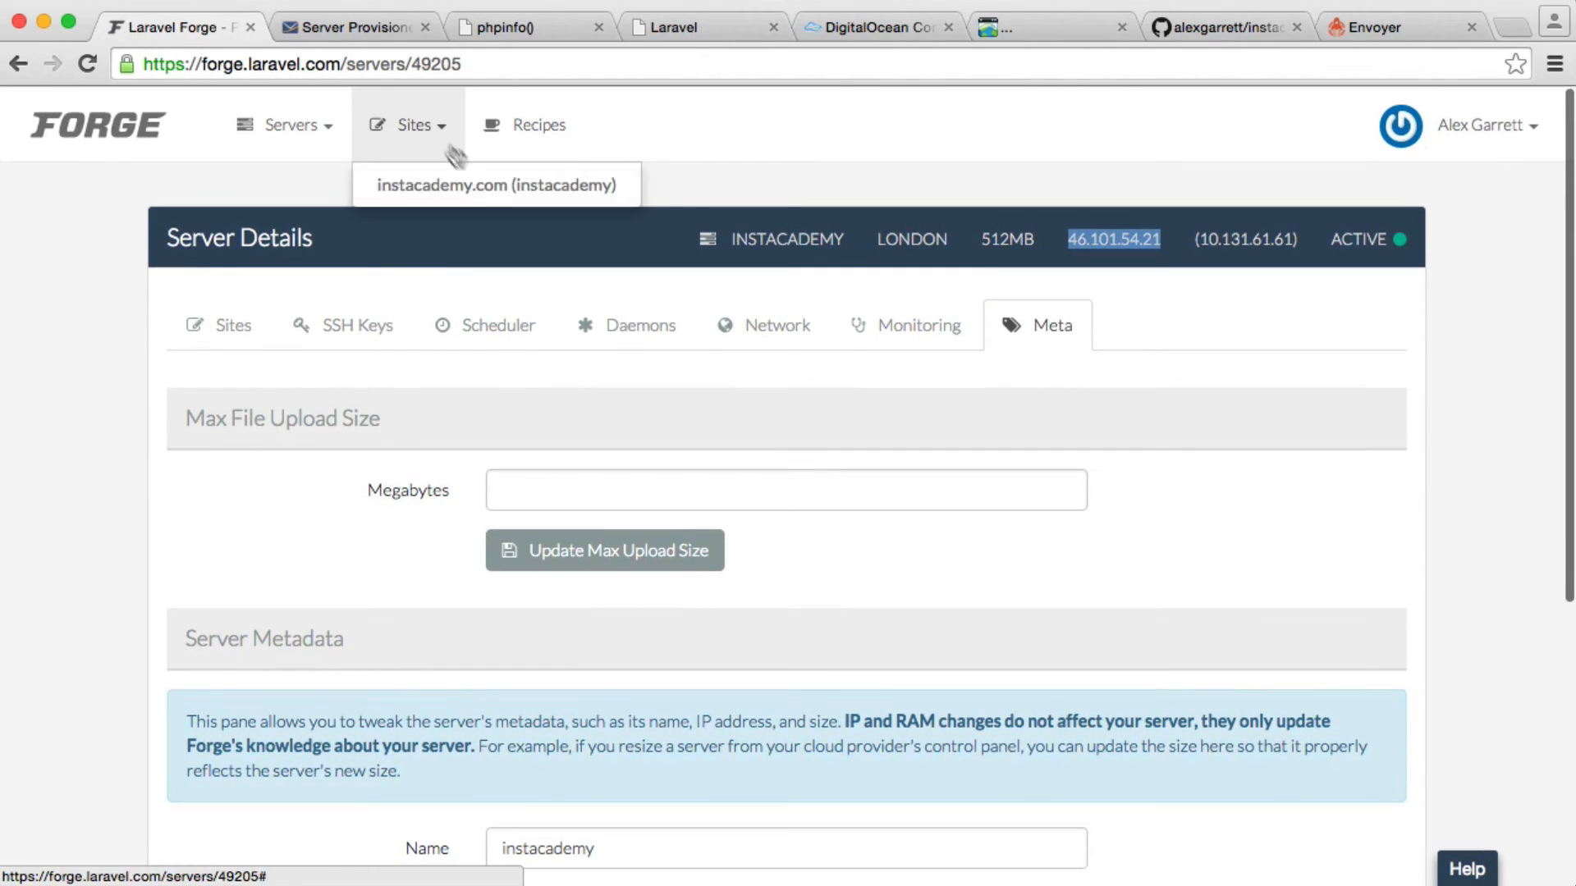
click(494, 186)
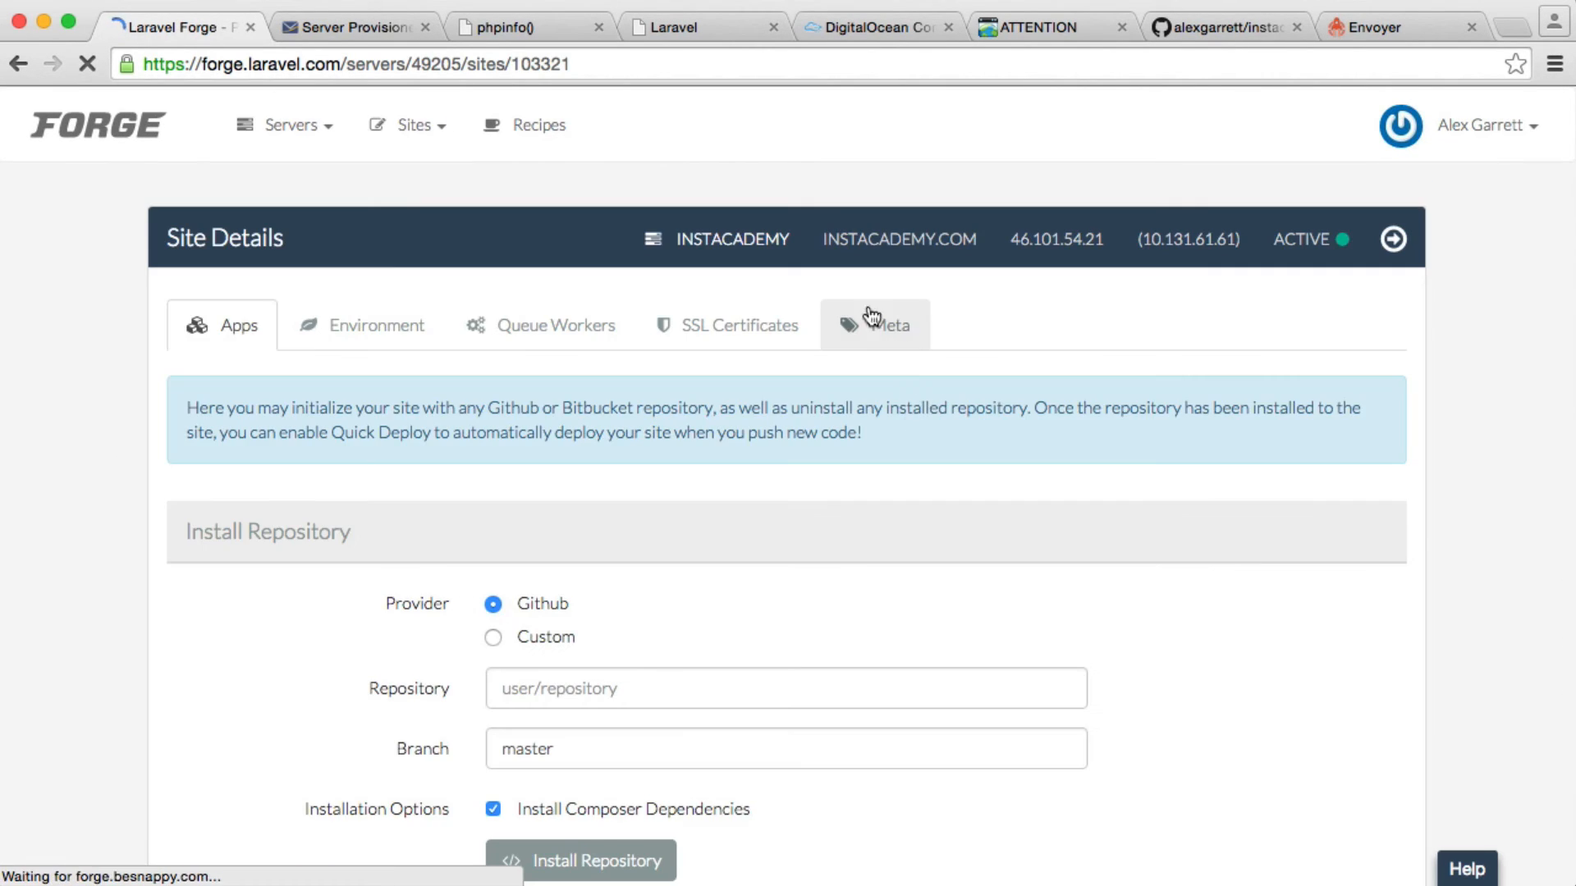
click(888, 325)
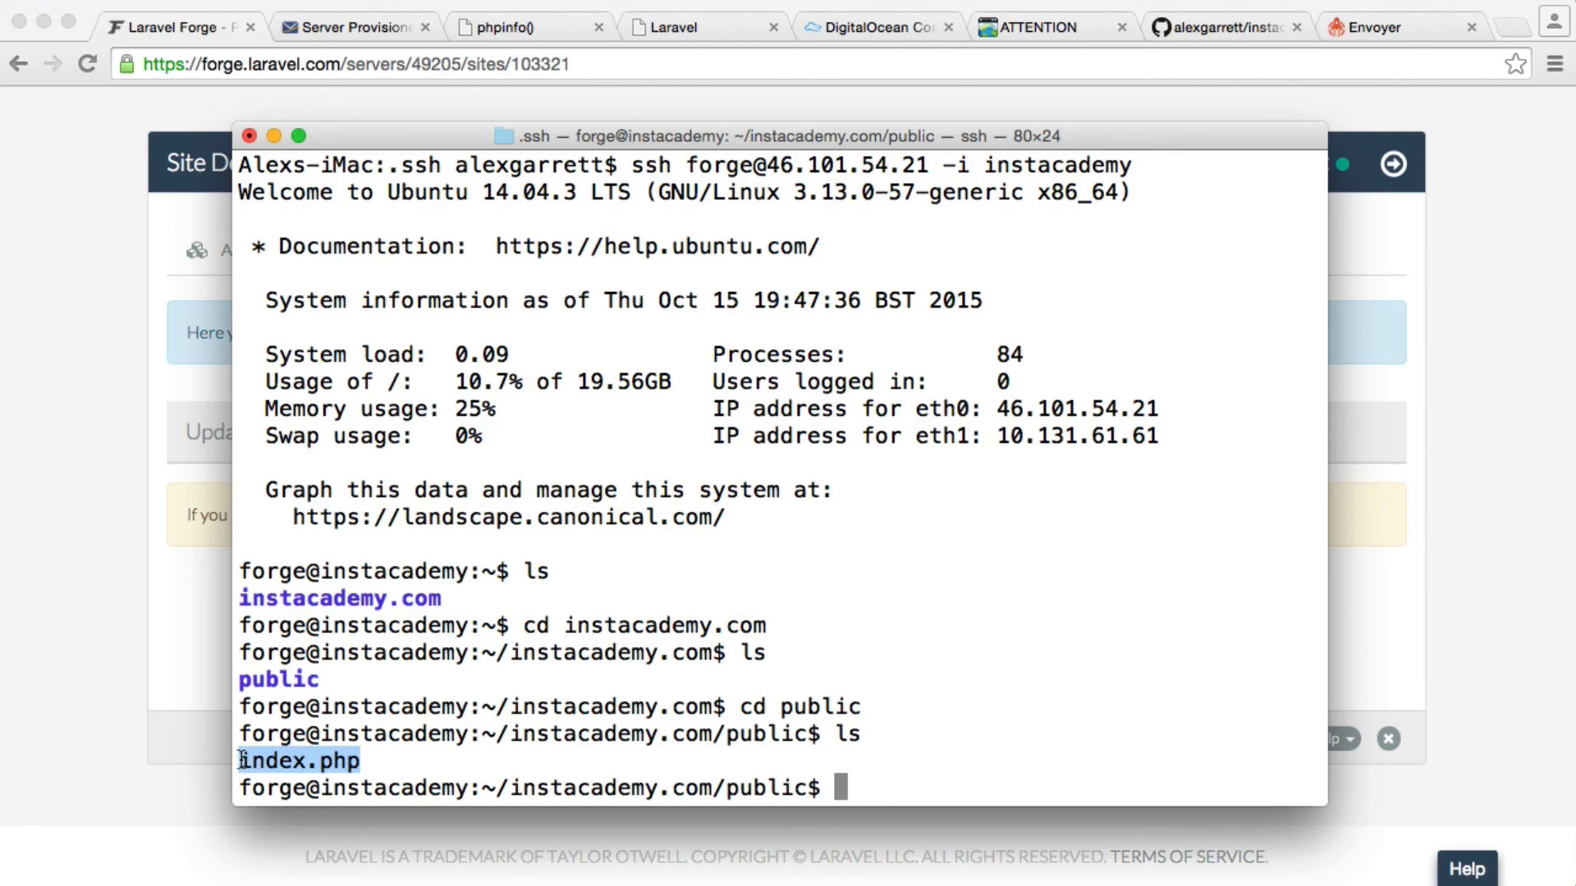
click(522, 28)
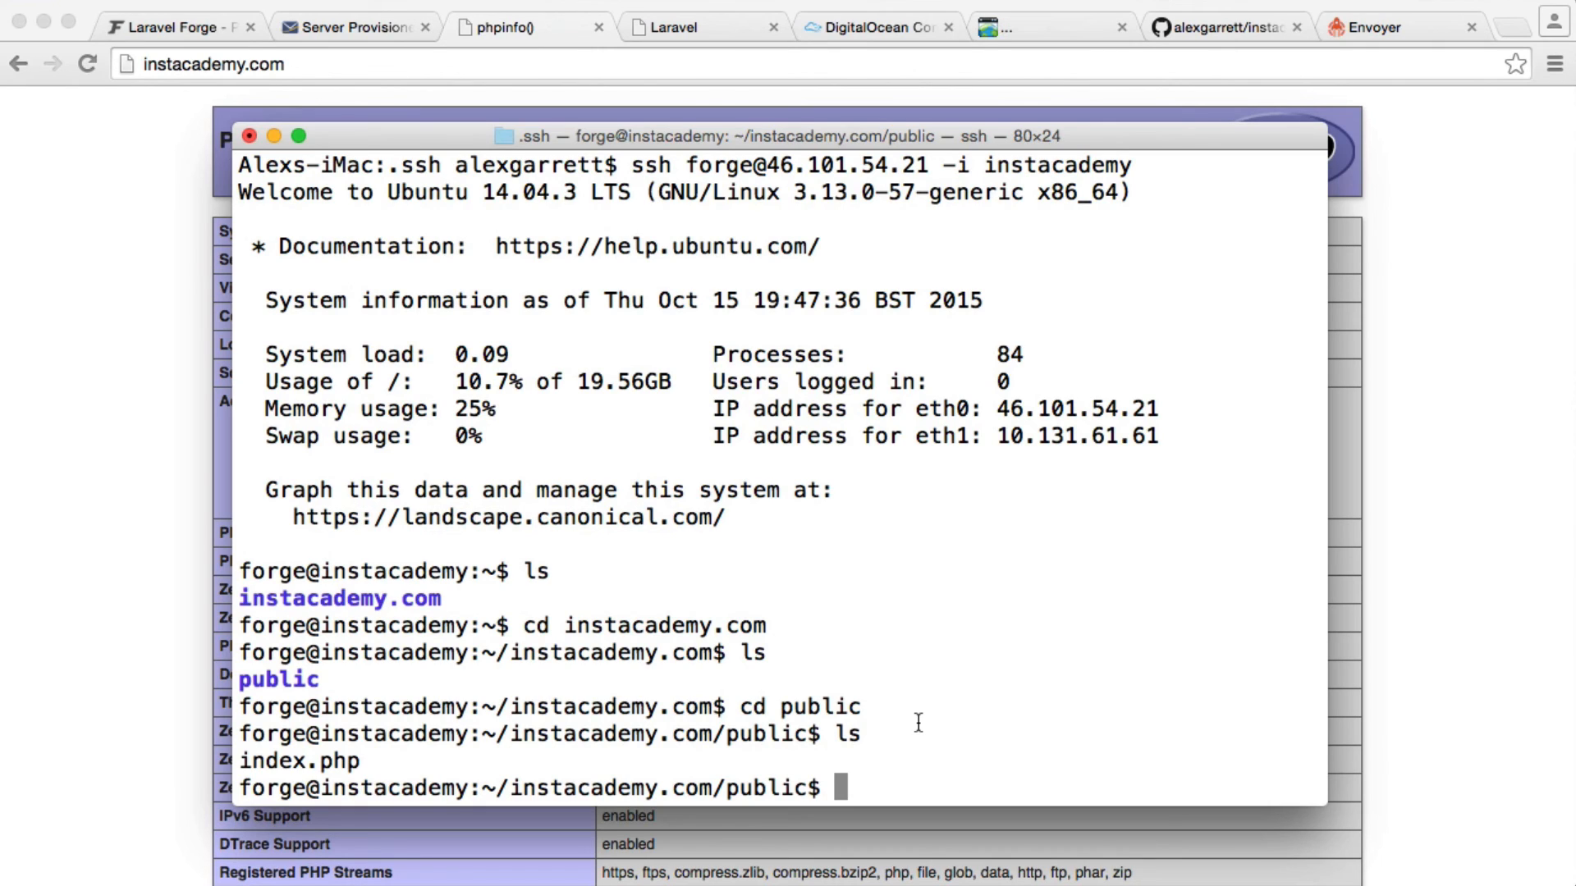
Run sudo service nginx restart, checking the provisioning email for the sudo password, then return to Forge
text(sudo service nginx restart)
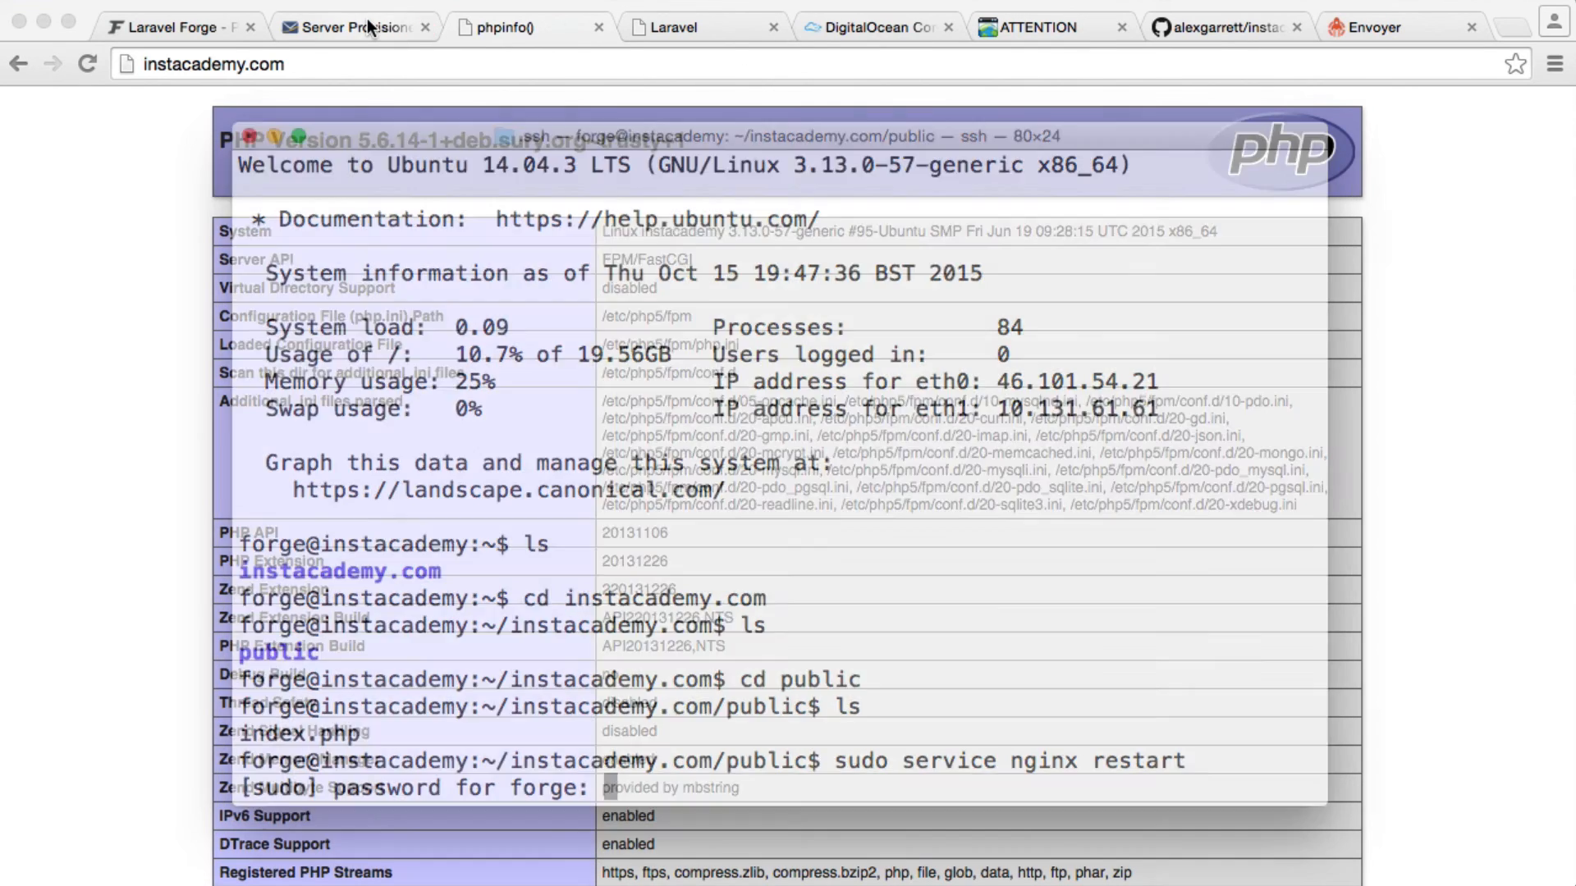
click(351, 28)
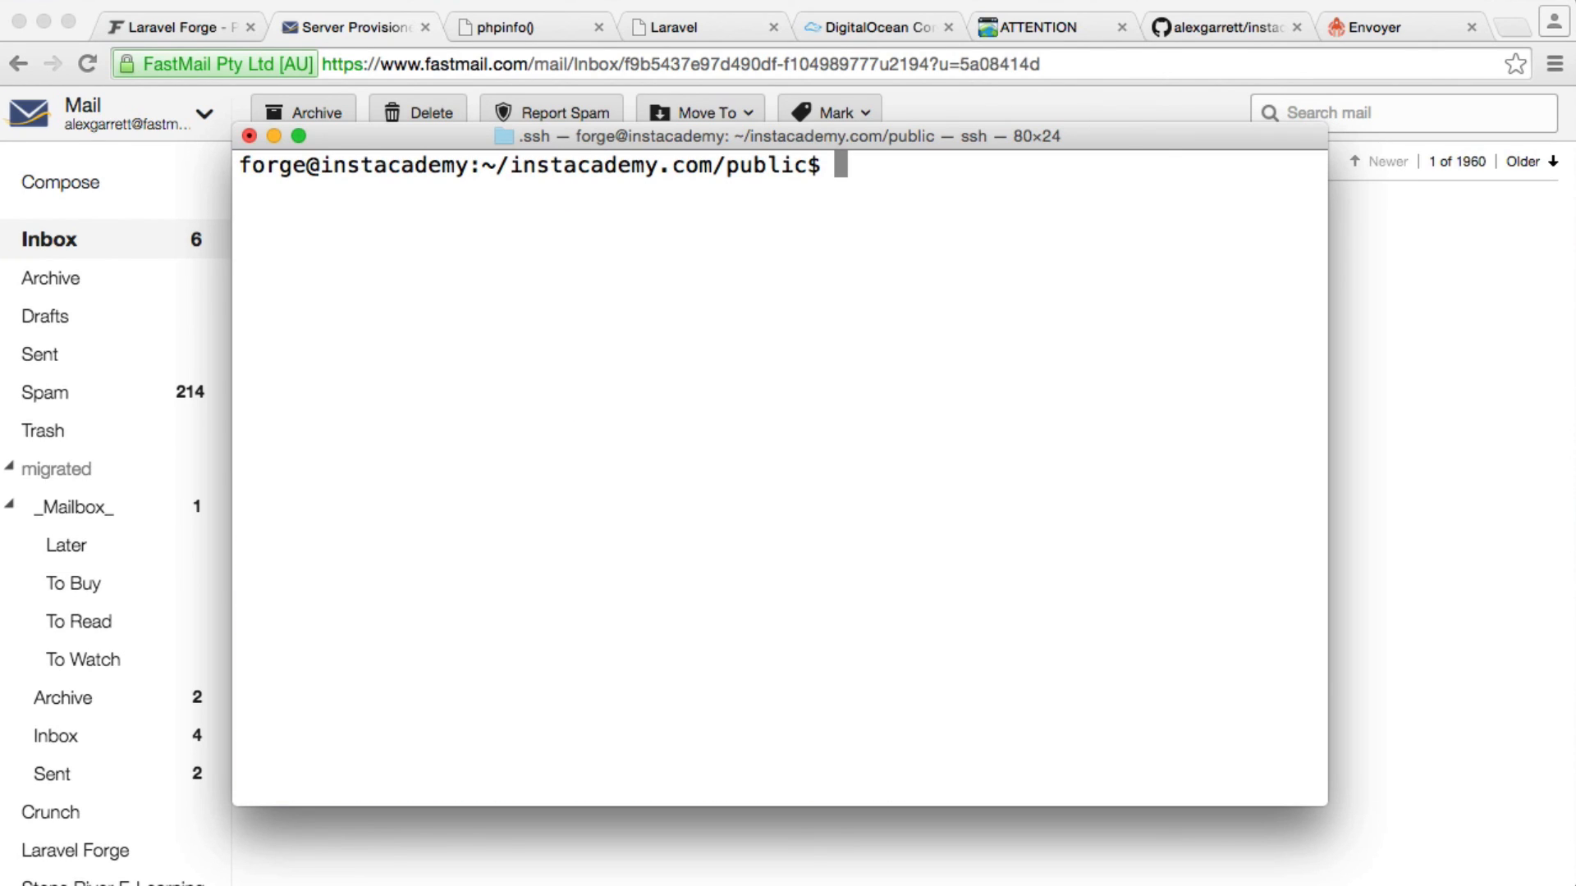
click(171, 26)
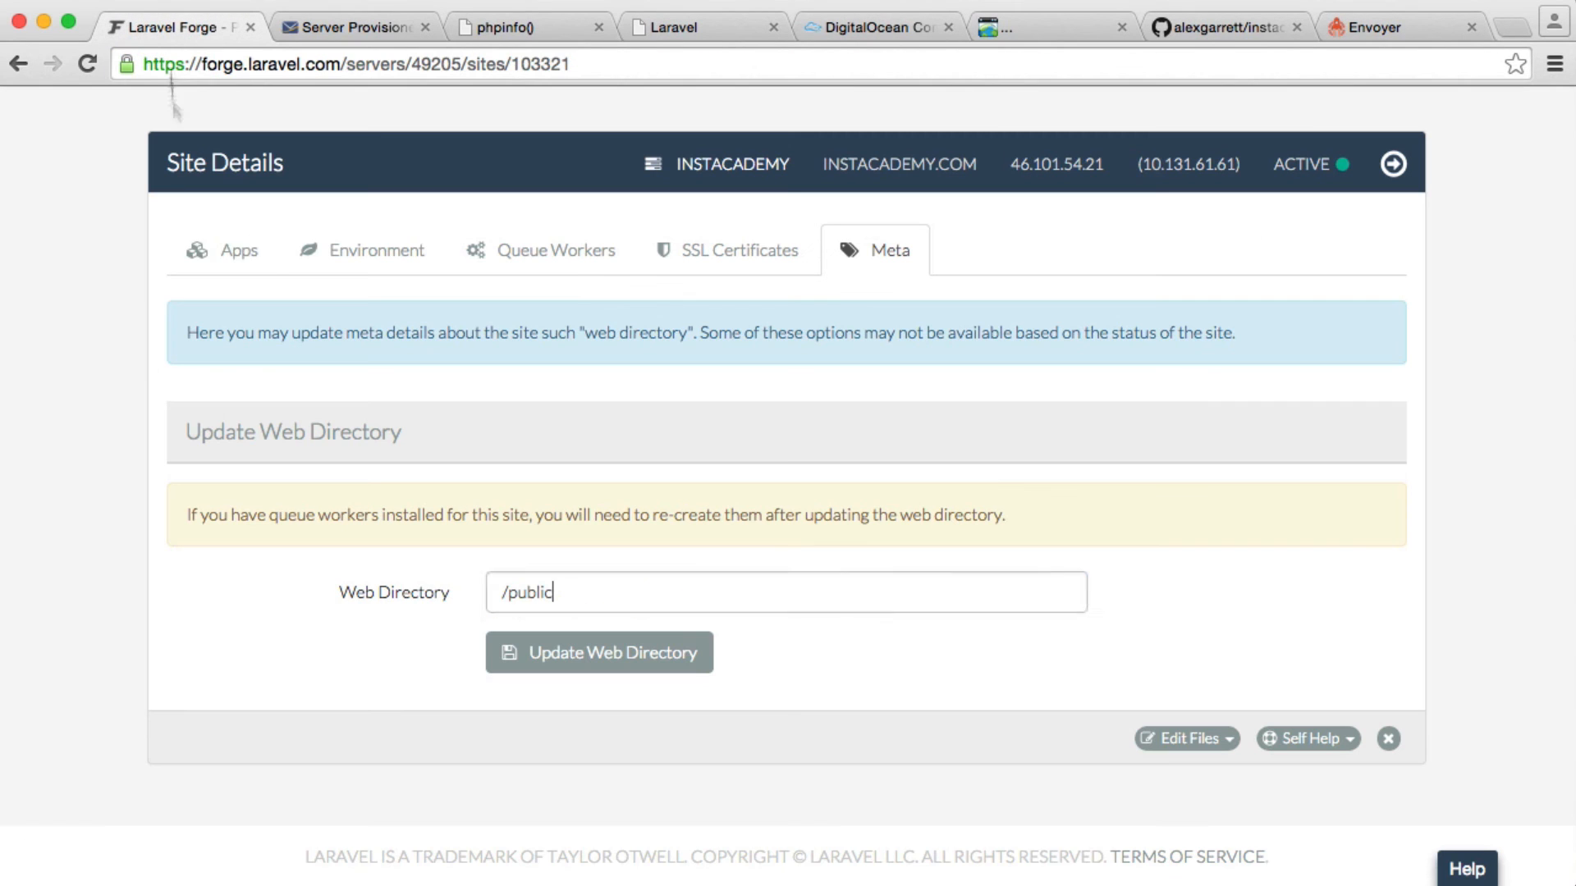